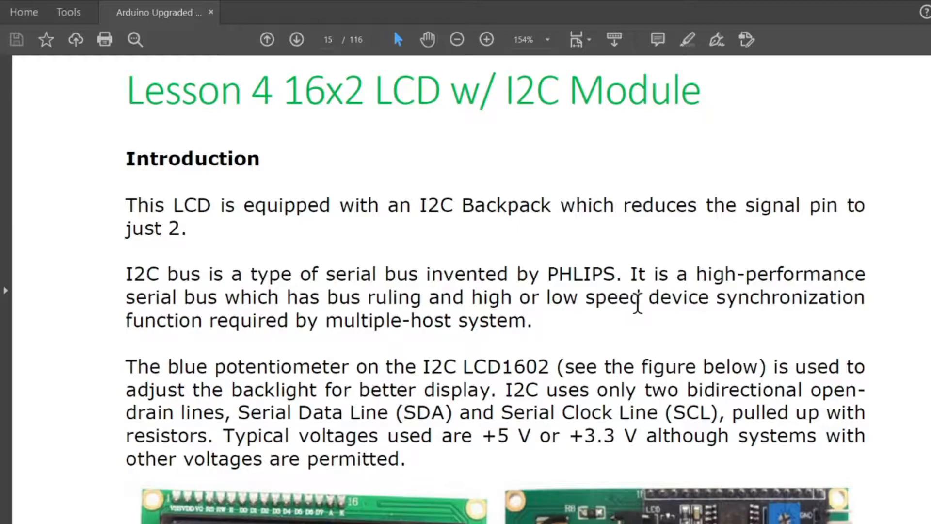
# Scroll through Lesson 4 to the I2C LCD1602-to-Uno wiring table on page 16
pyautogui.scroll(-3)
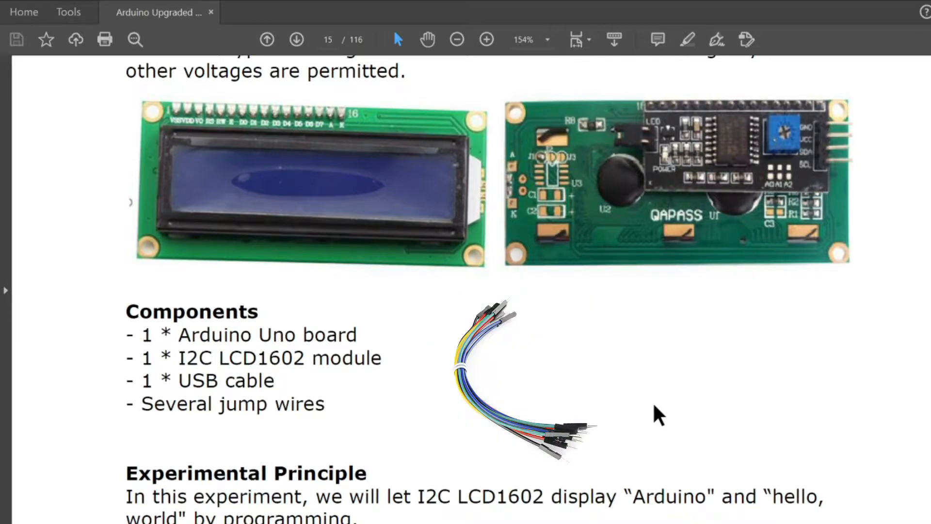
pyautogui.scroll(-3)
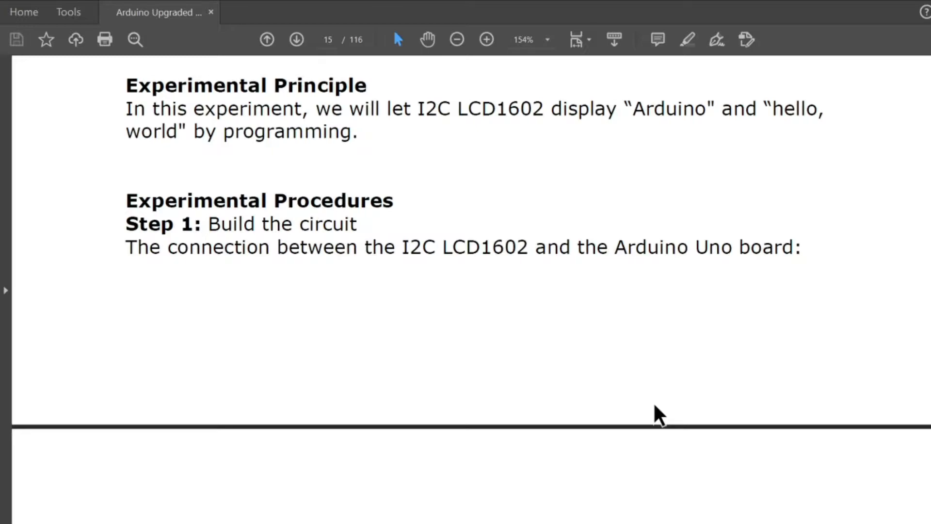
pyautogui.moveTo(656, 413)
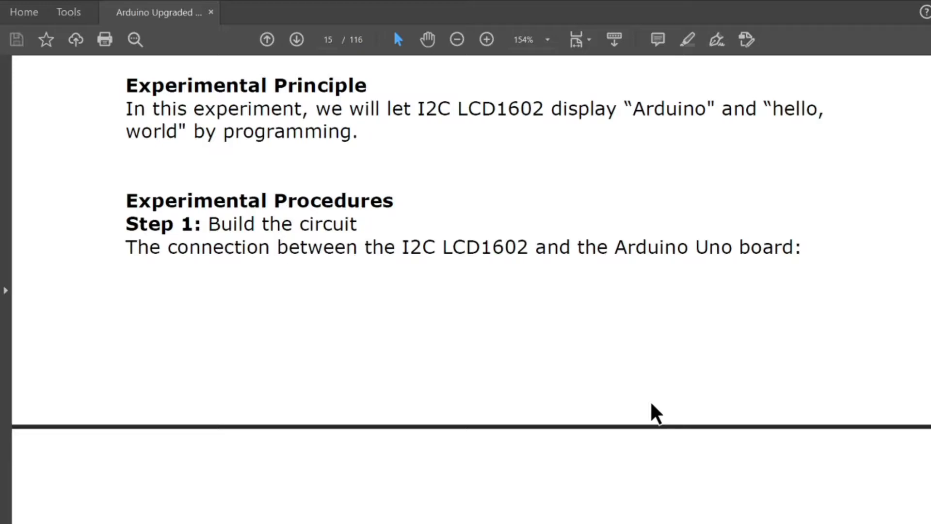
pyautogui.moveTo(650, 404)
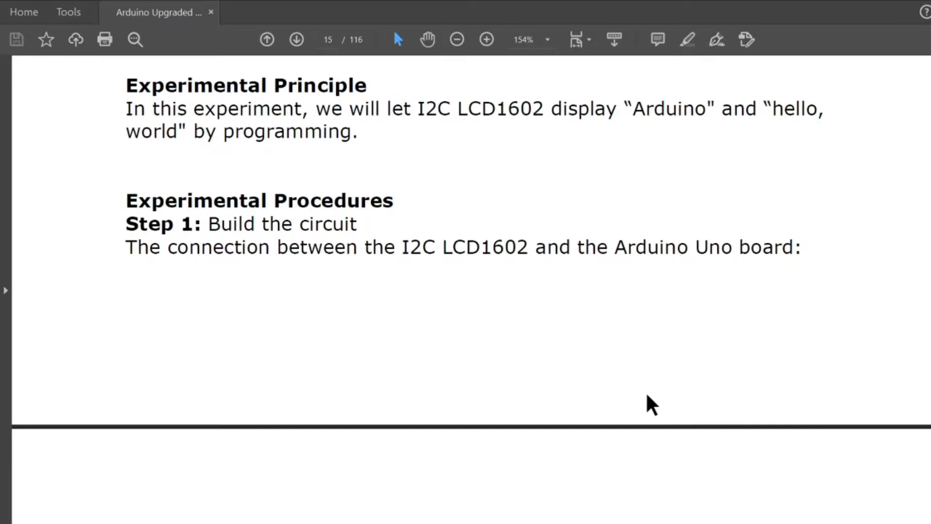
pyautogui.scroll(-3)
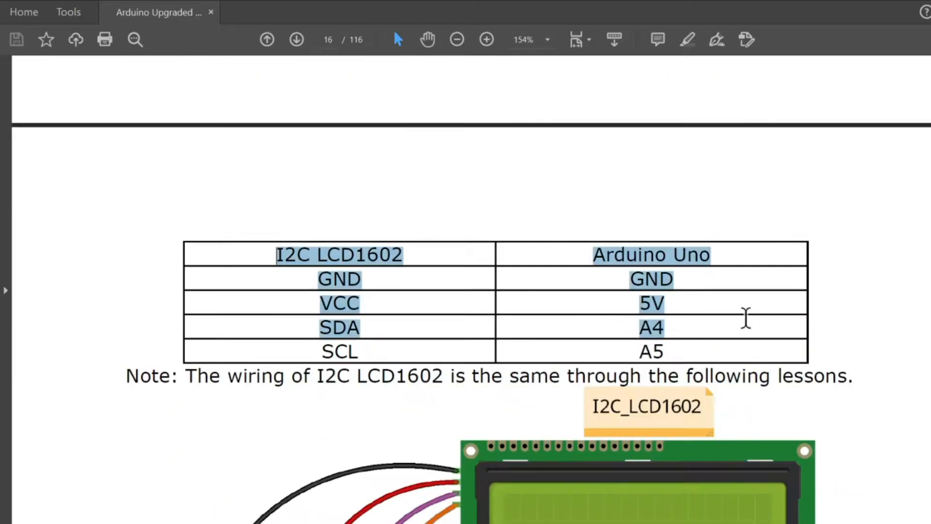
# Deselect the table text and scroll past the Fritzing diagram to Steps 2 and 3
pyautogui.click(487, 291)
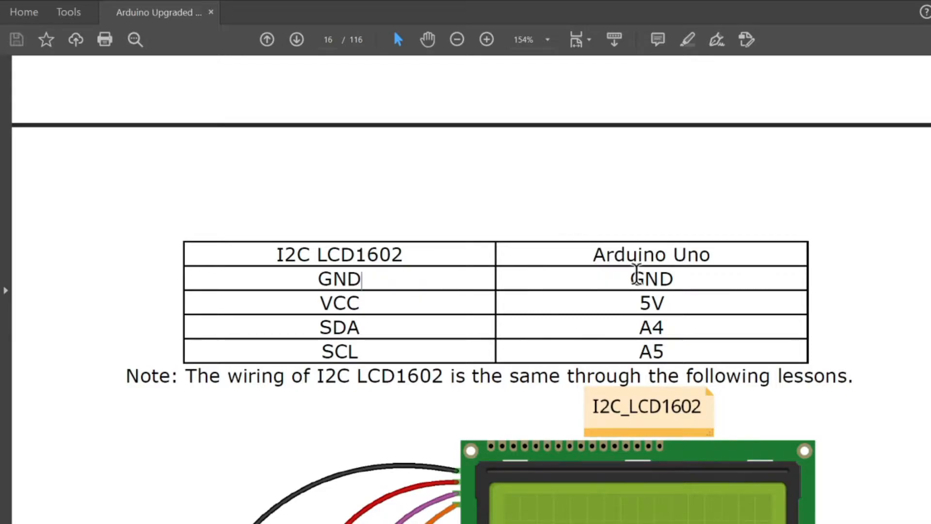
pyautogui.doubleClick(339, 303)
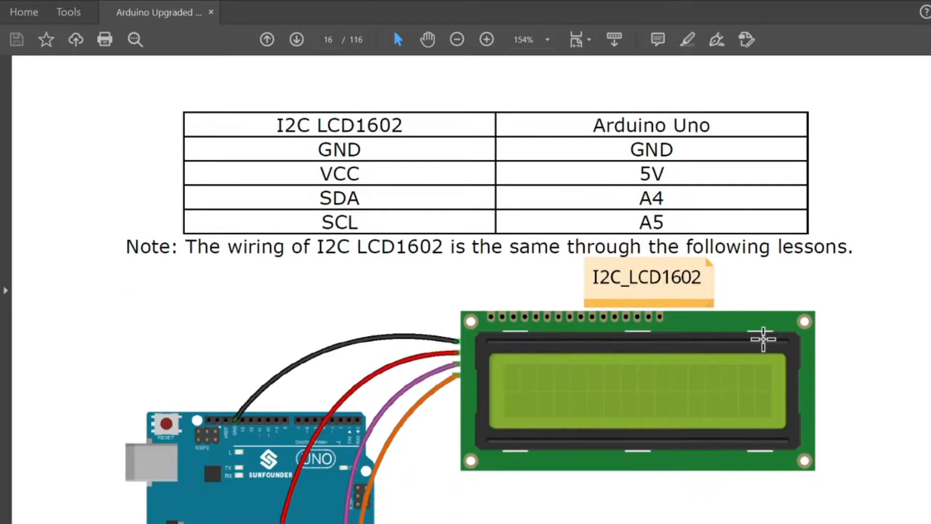
pyautogui.scroll(-3)
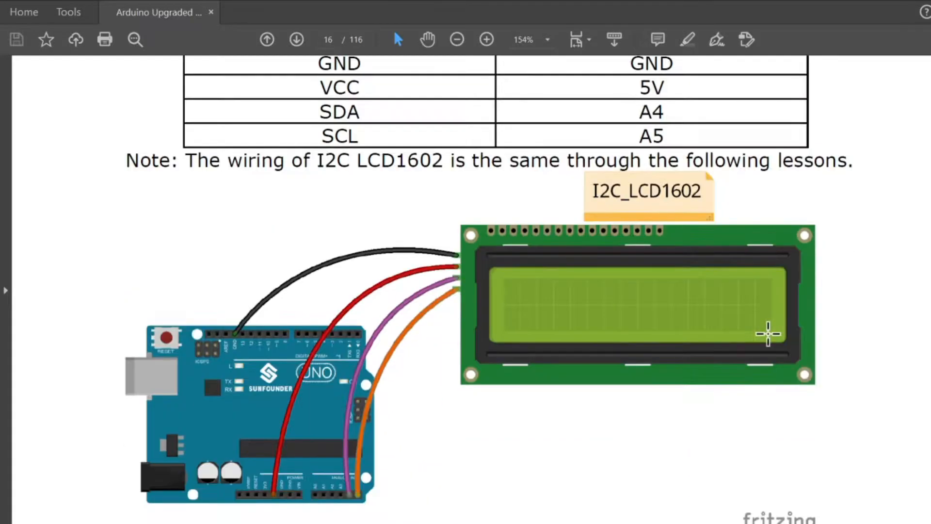
pyautogui.moveTo(775, 331)
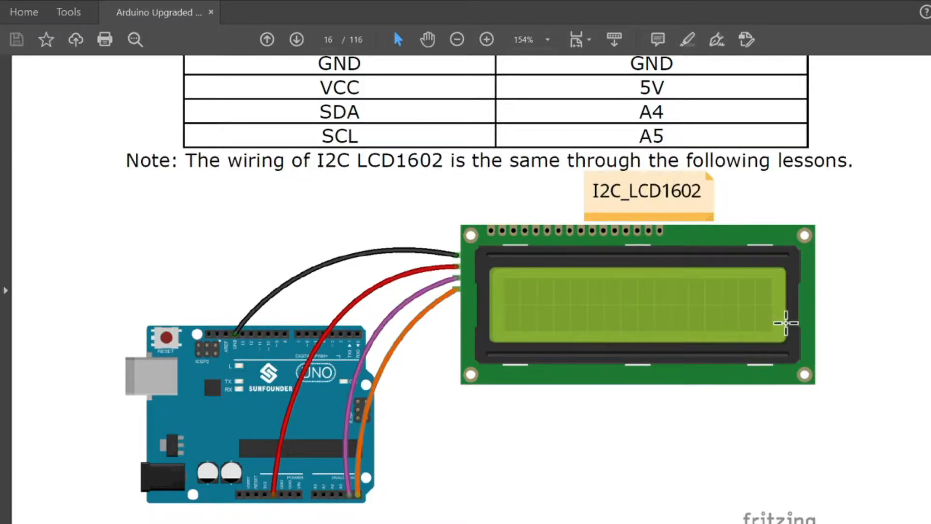
pyautogui.scroll(-3)
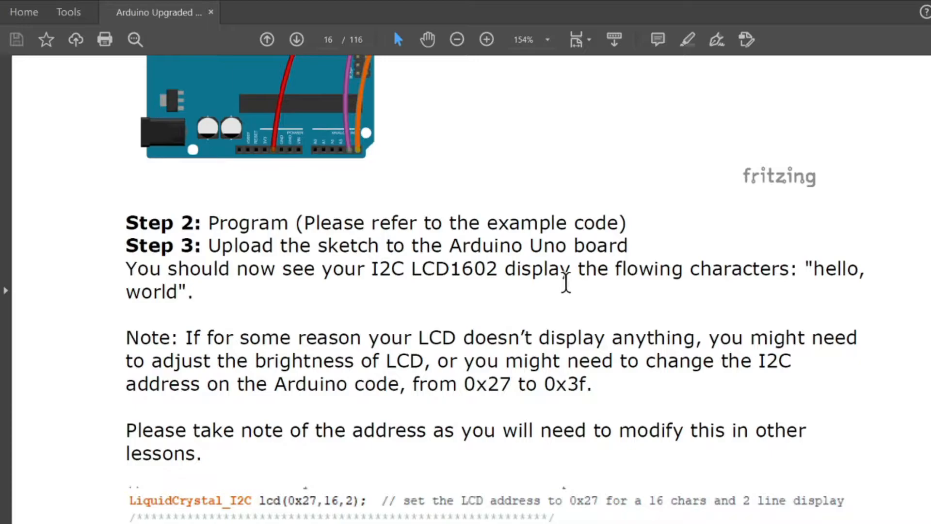
# Scroll to the LiquidCrystal_I2C code lines setting the LCD address to 0x27 and 0x3f
pyautogui.scroll(-3)
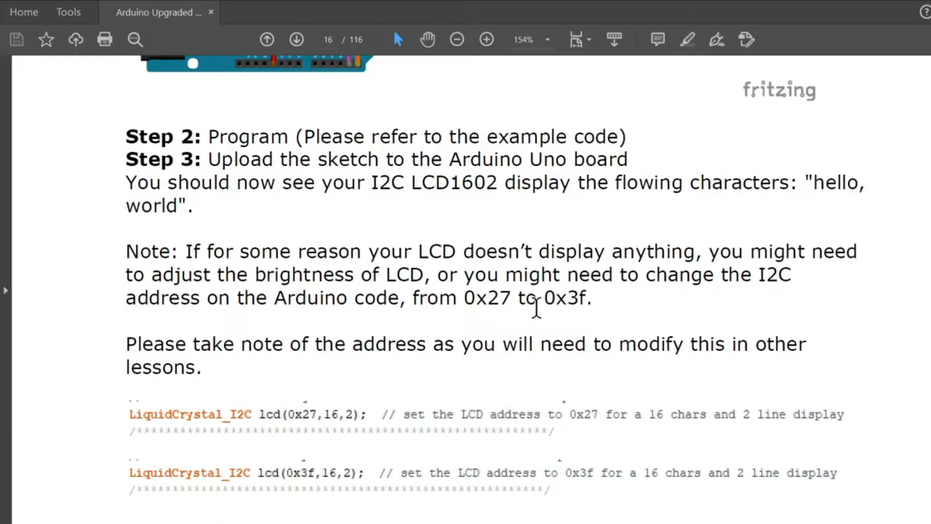
pyautogui.moveTo(561, 297)
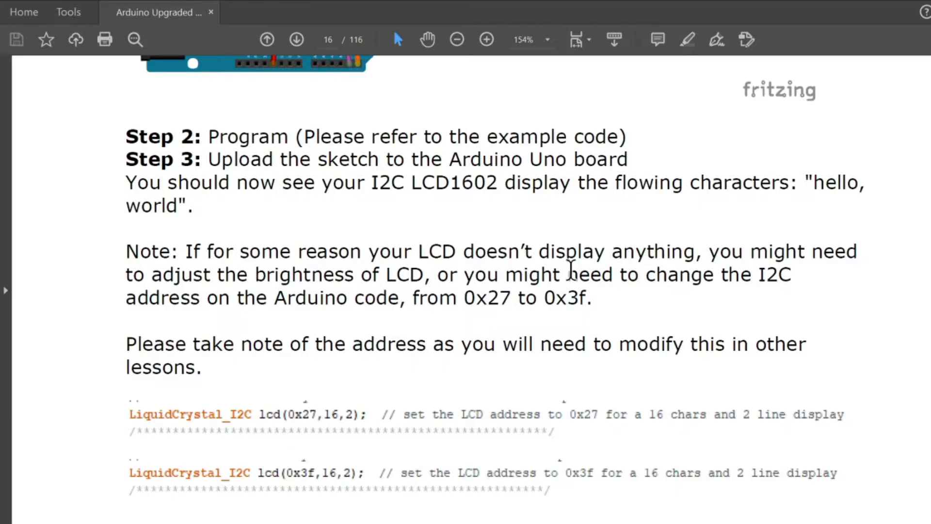
pyautogui.scroll(-3)
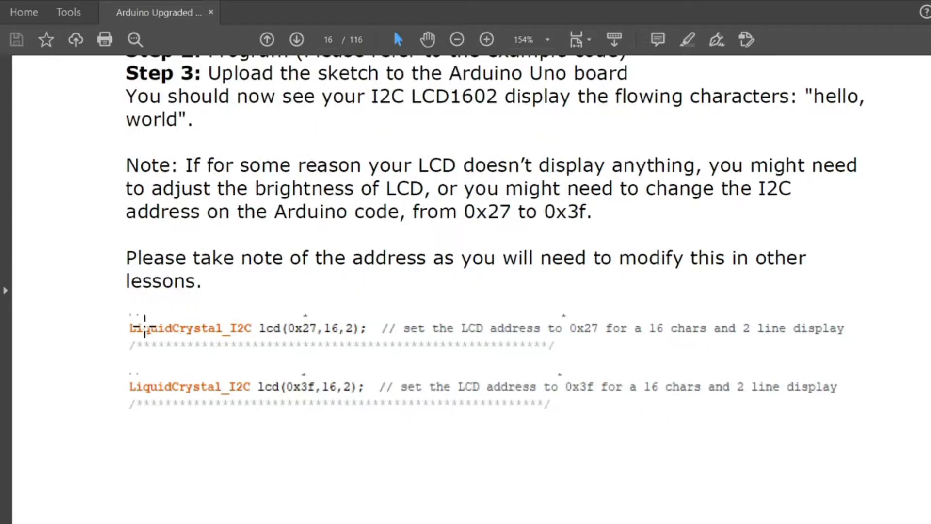
pyautogui.moveTo(113, 326)
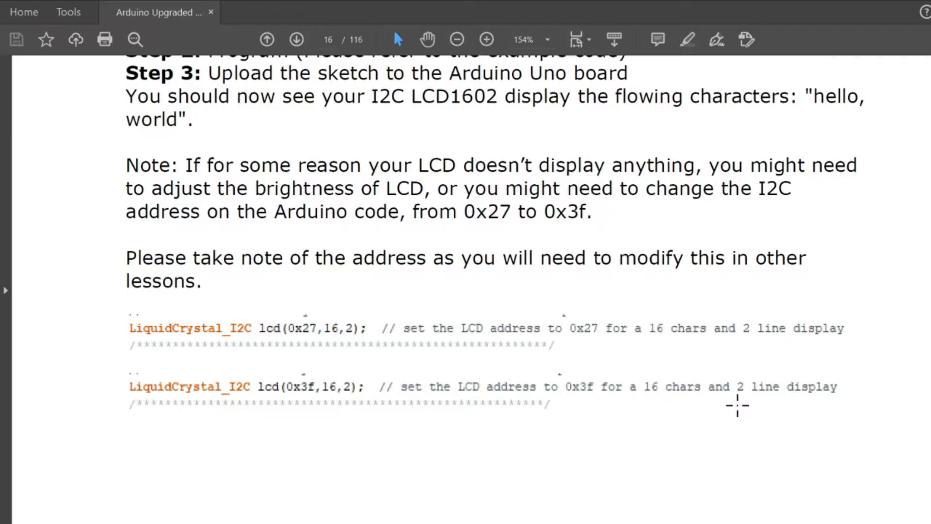
pyautogui.moveTo(739, 389)
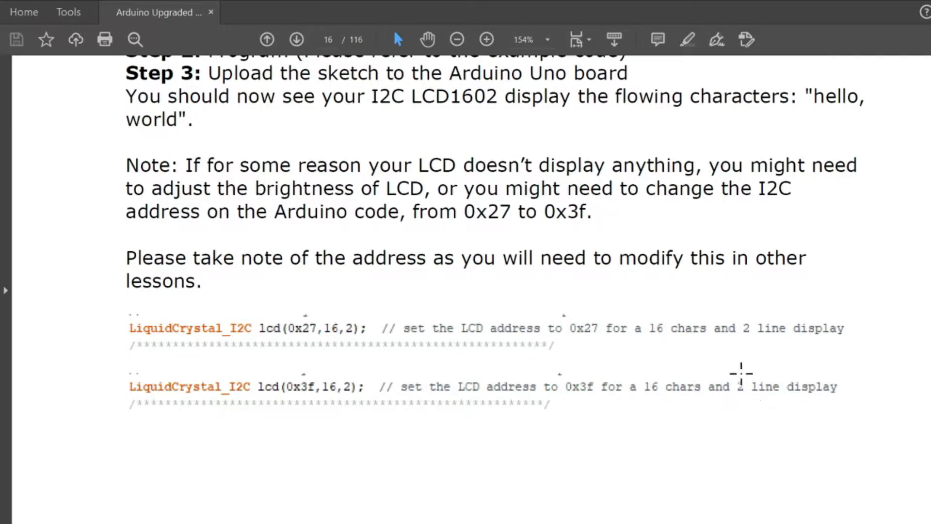
pyautogui.moveTo(772, 374)
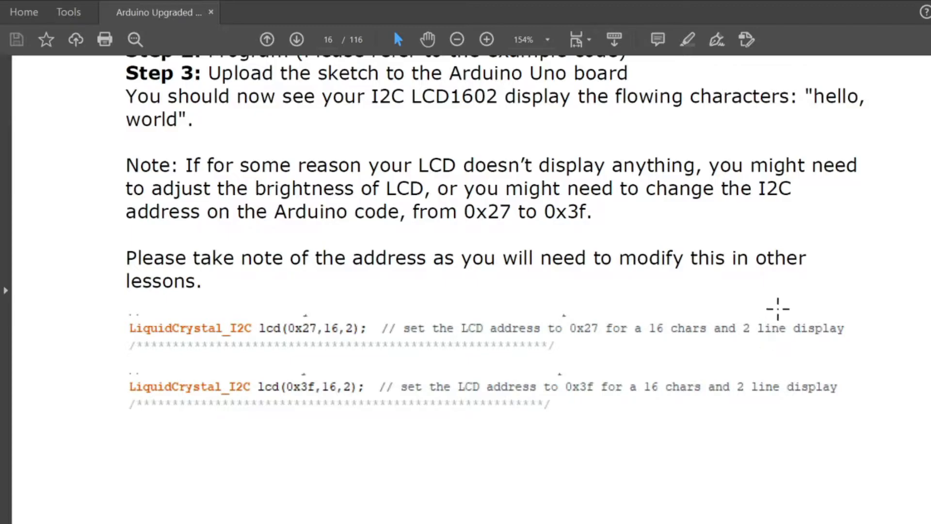
pyautogui.moveTo(772, 297)
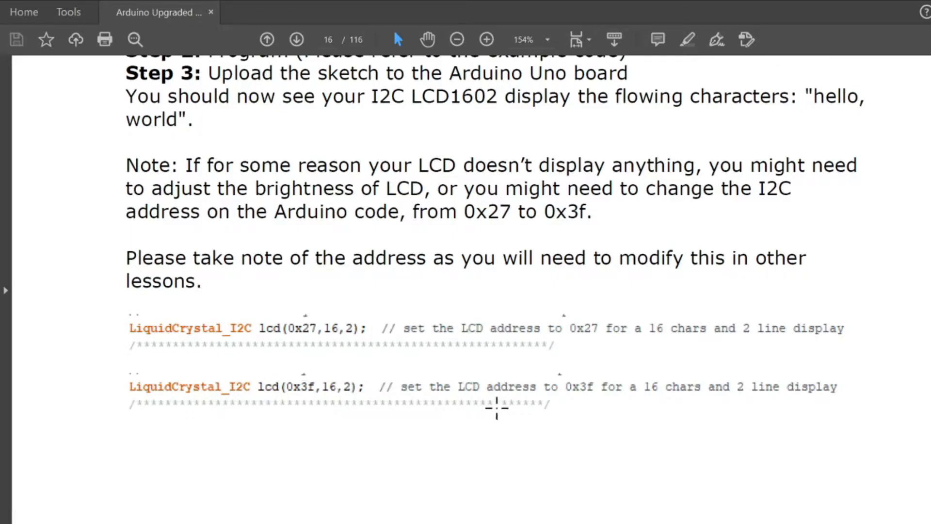
pyautogui.moveTo(478, 492)
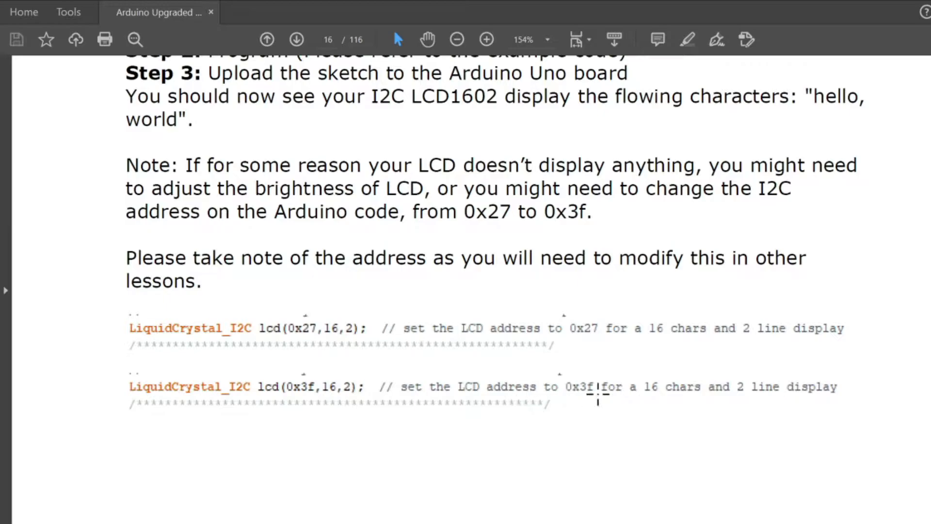
pyautogui.moveTo(717, 409)
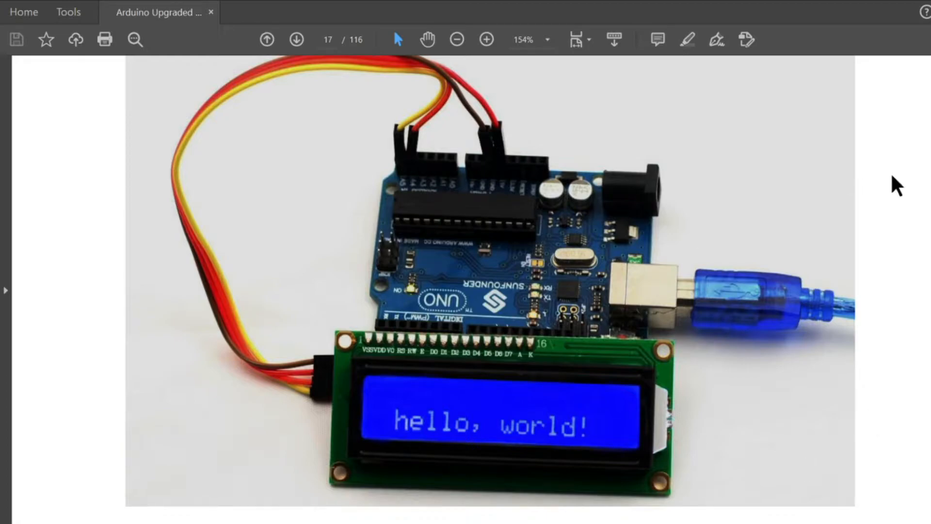
pyautogui.moveTo(472, 416)
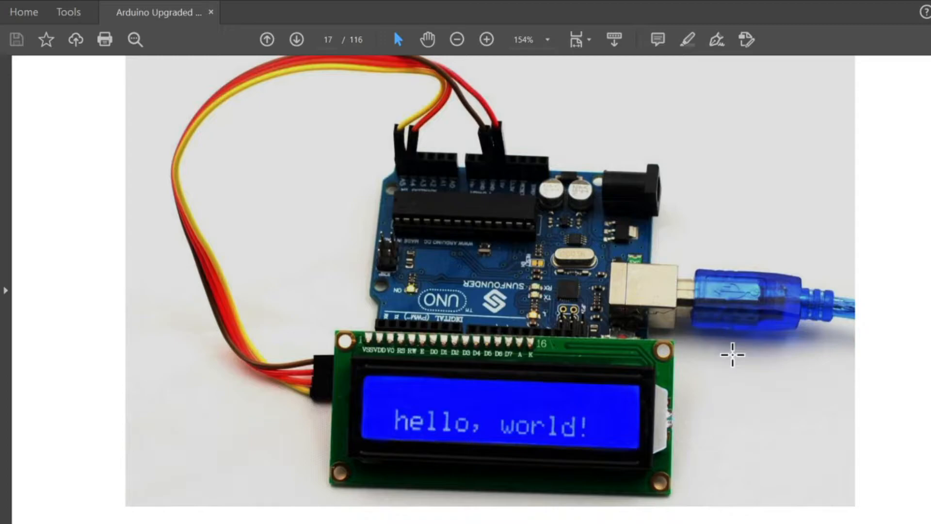
pyautogui.moveTo(738, 363)
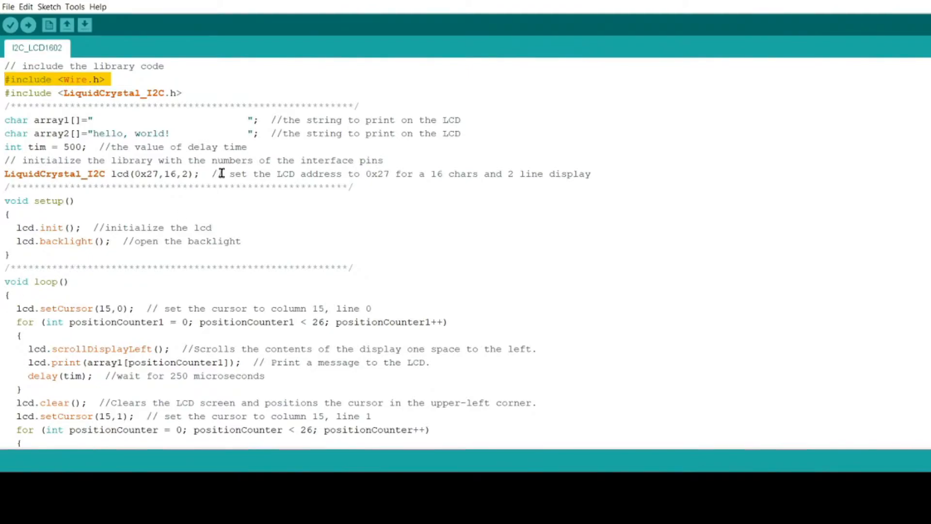
pyautogui.moveTo(254, 241)
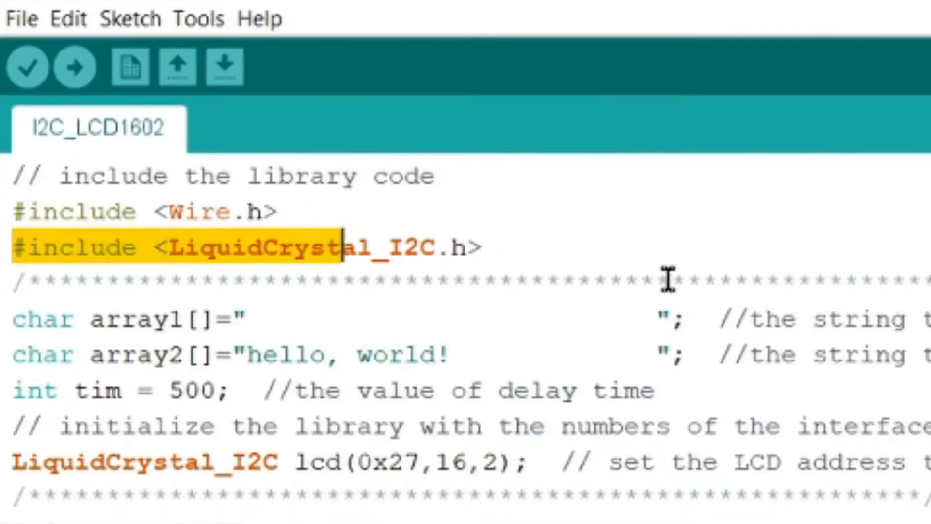
pyautogui.click(523, 247)
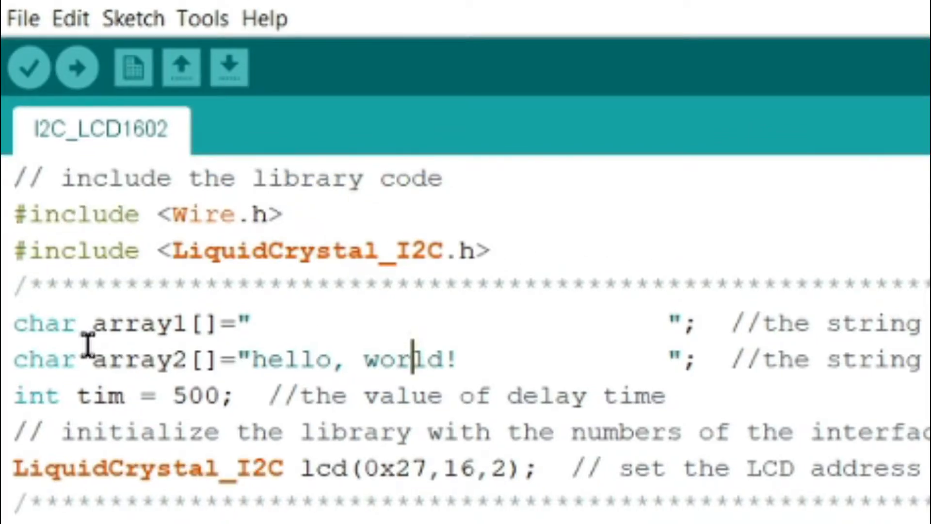
pyautogui.click(172, 323)
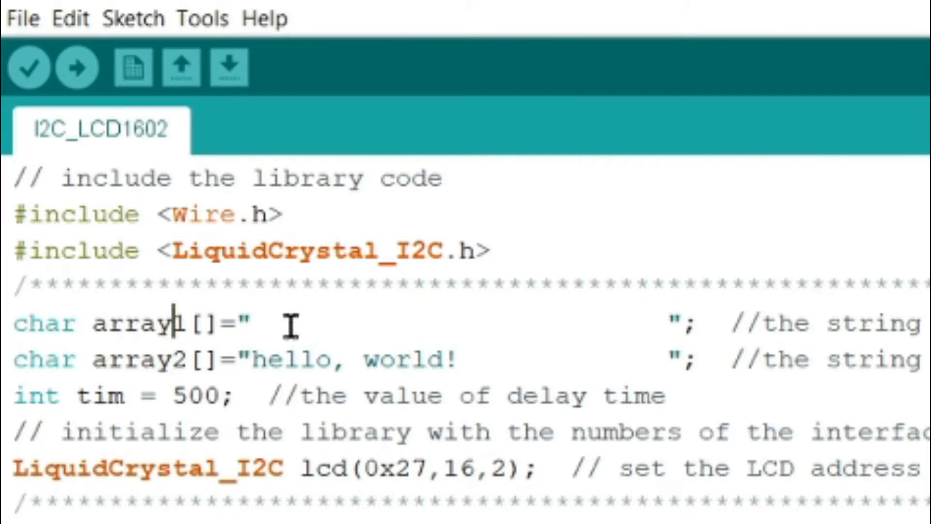
pyautogui.moveTo(130, 350)
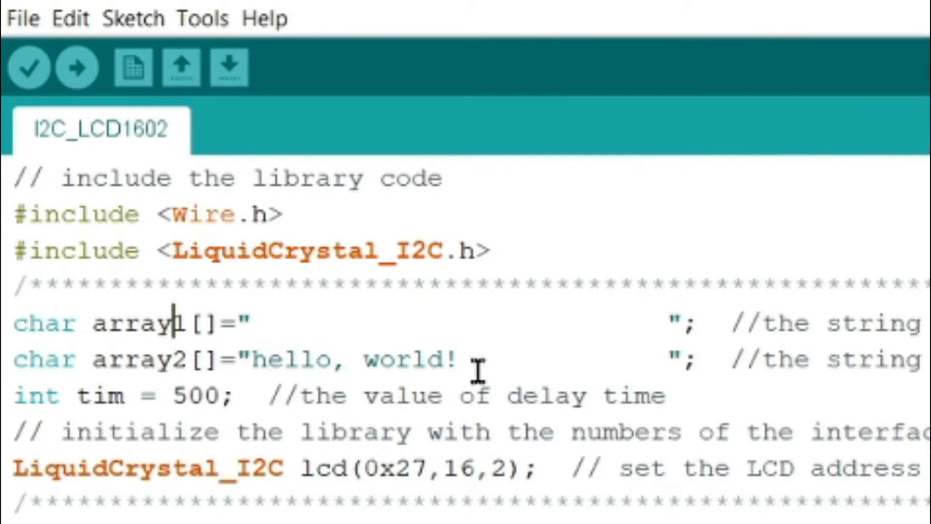
pyautogui.moveTo(569, 380)
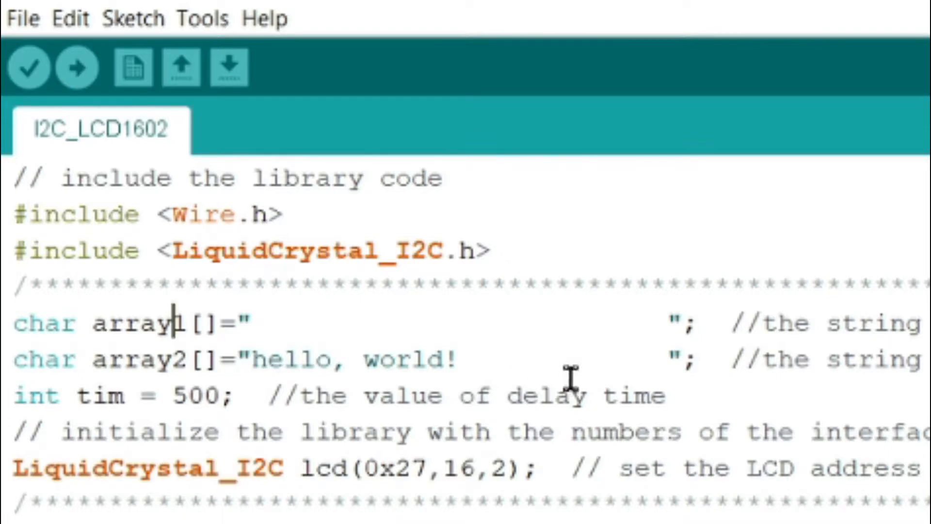
pyautogui.moveTo(243, 358); pyautogui.dragTo(475, 358)
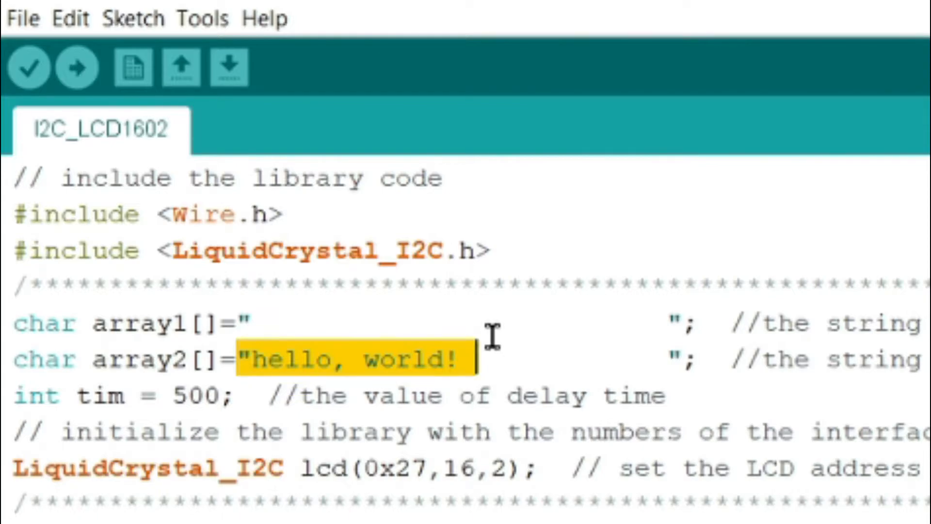
pyautogui.moveTo(587, 407)
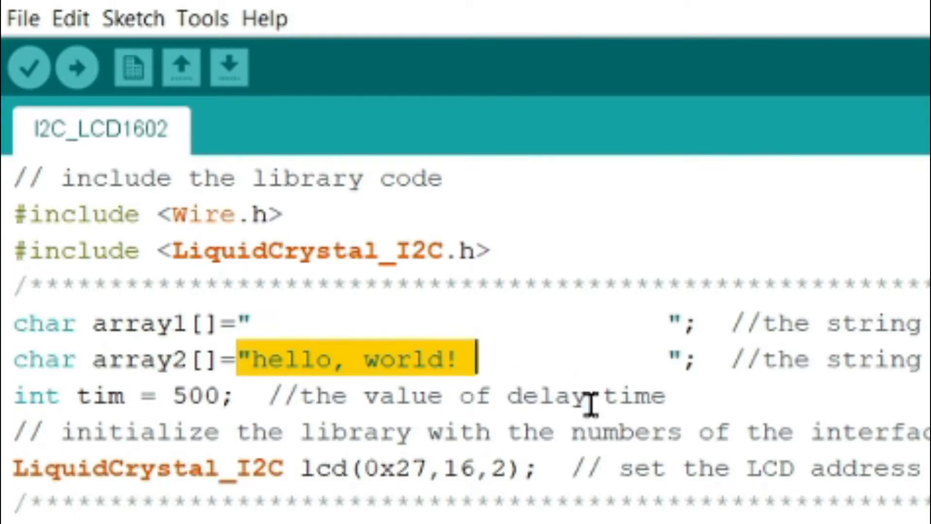
pyautogui.scroll(-3)
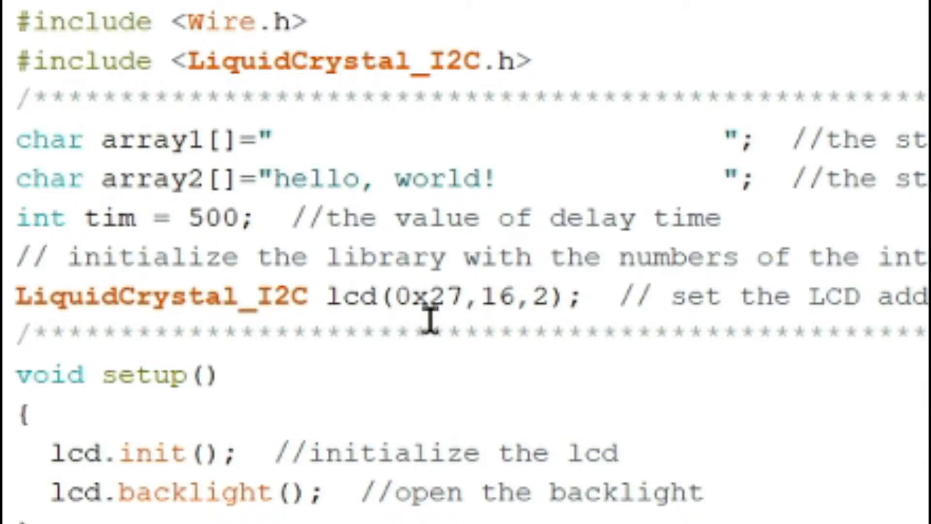
pyautogui.moveTo(798, 240)
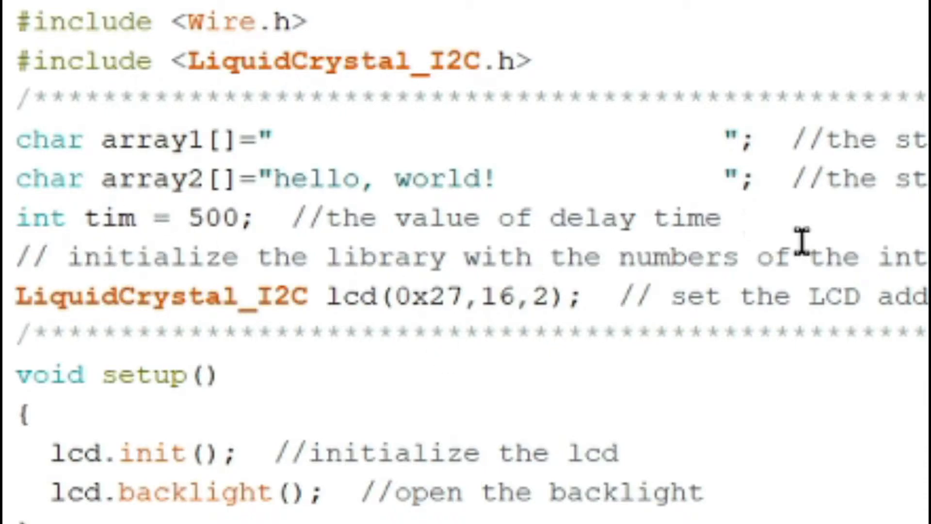
pyautogui.moveTo(858, 289)
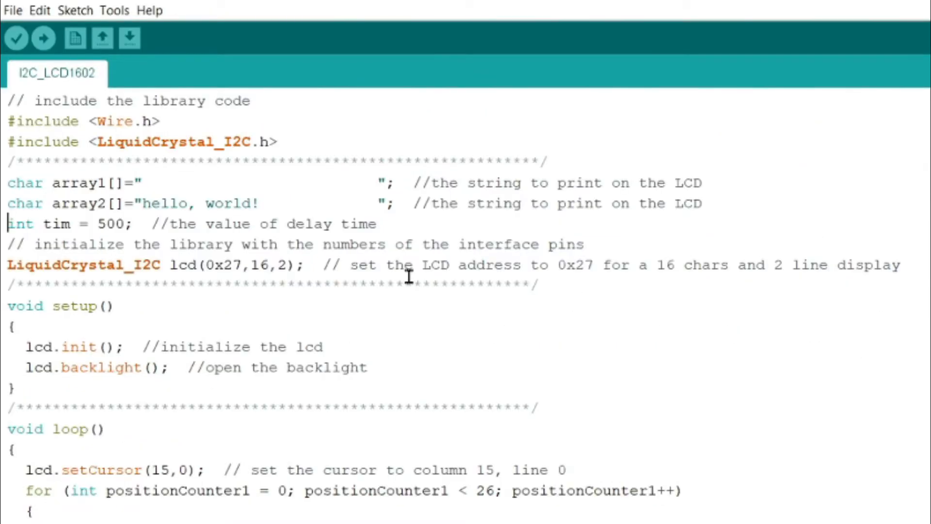
pyautogui.moveTo(394, 300)
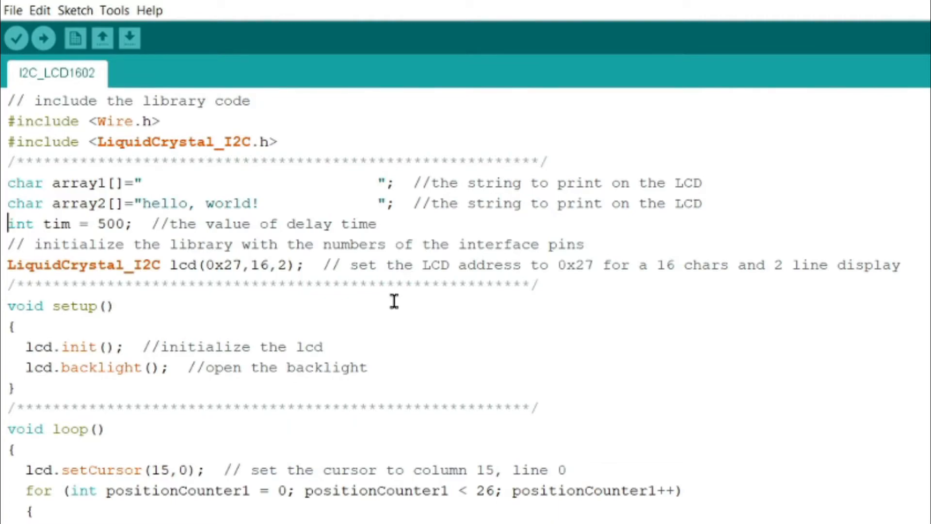
pyautogui.moveTo(303, 291)
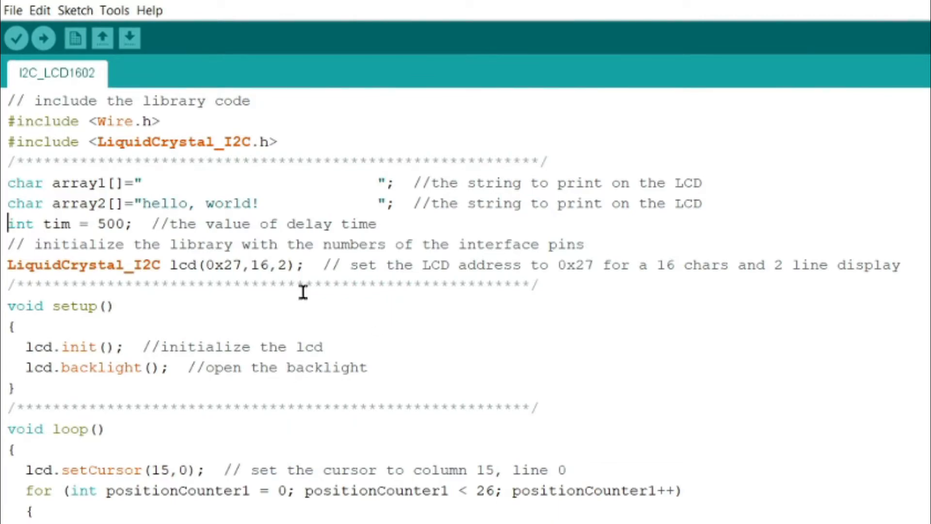
pyautogui.doubleClick(59, 265)
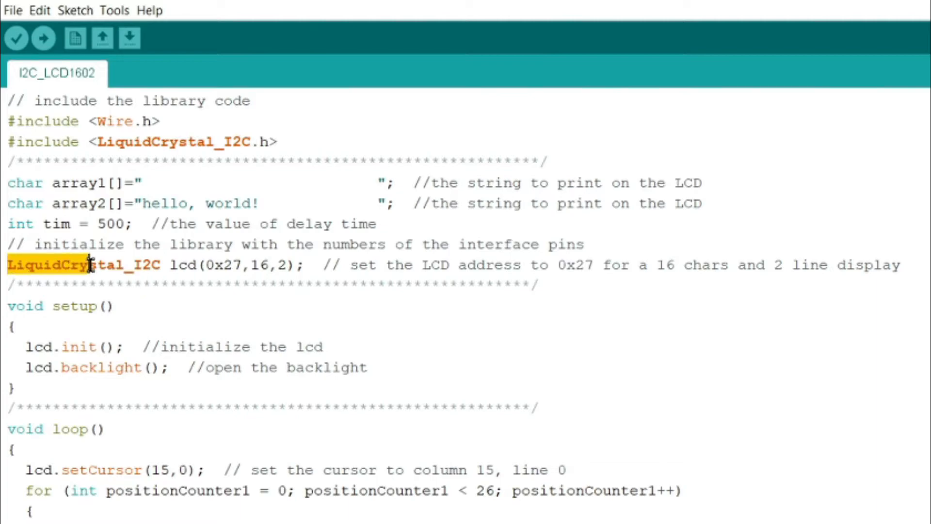
pyautogui.click(282, 141)
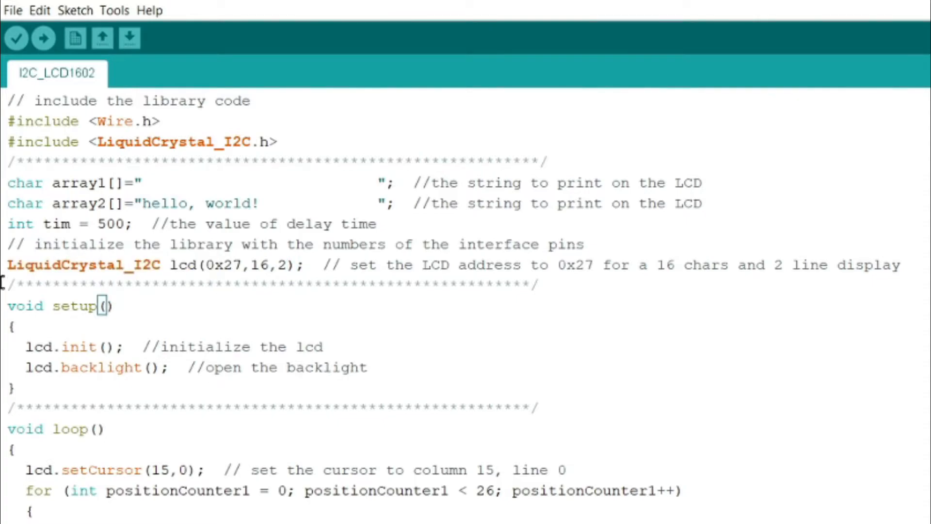
pyautogui.moveTo(270, 279)
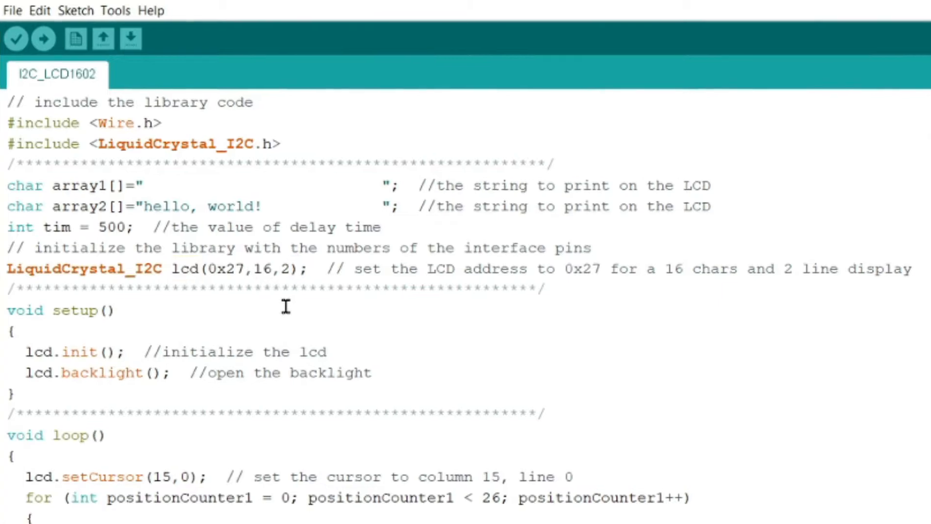
pyautogui.moveTo(502, 267)
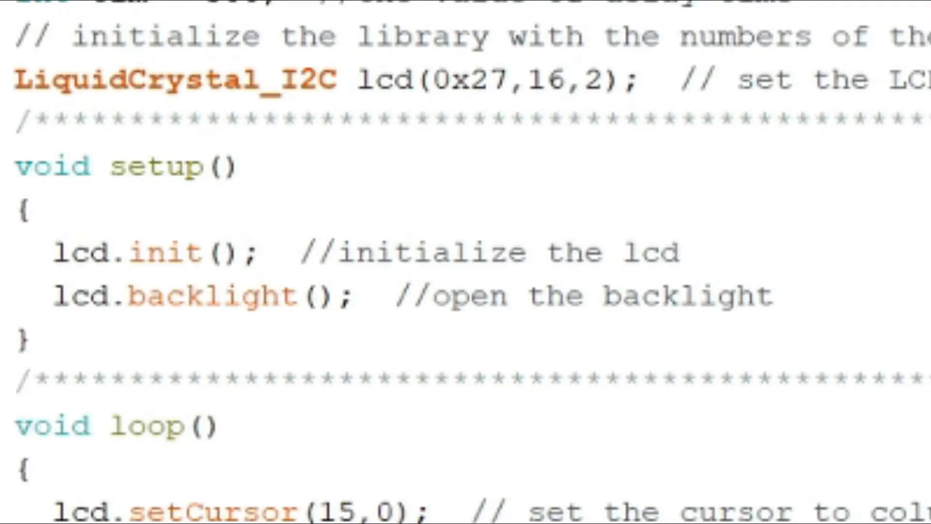
pyautogui.scroll(-3)
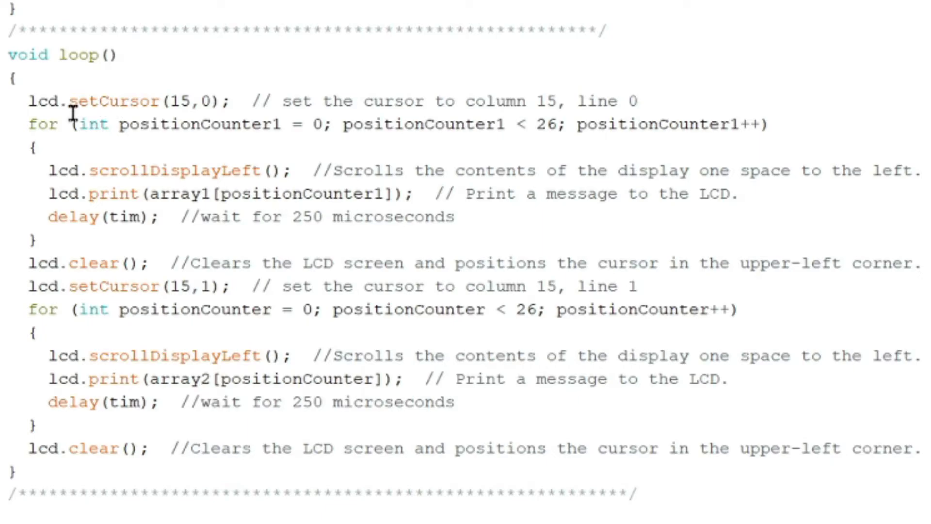
pyautogui.moveTo(13, 106)
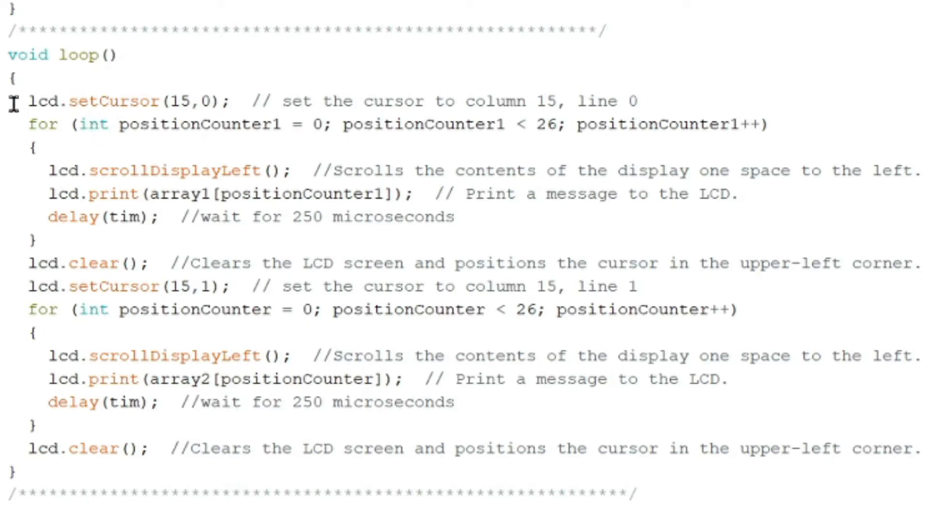
pyautogui.doubleClick(176, 101)
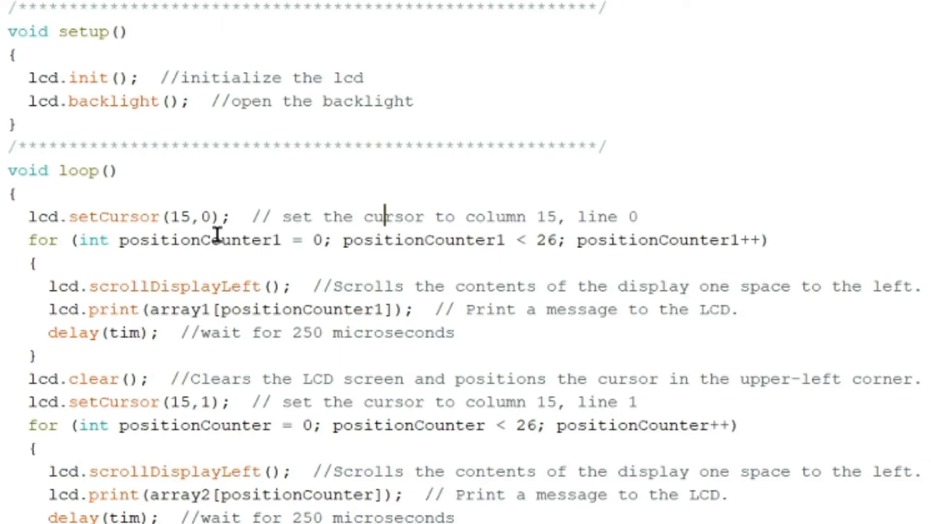
pyautogui.moveTo(228, 214)
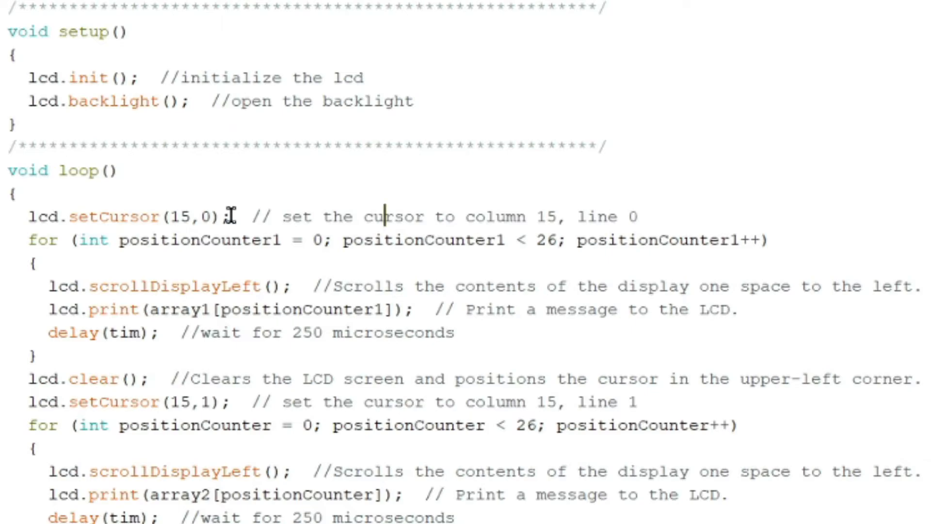
pyautogui.scroll(-3)
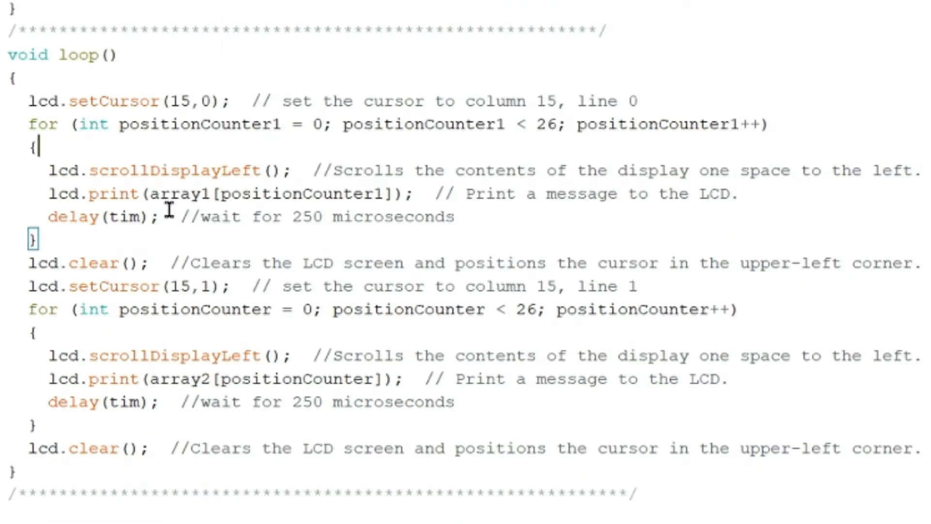
pyautogui.moveTo(342, 137)
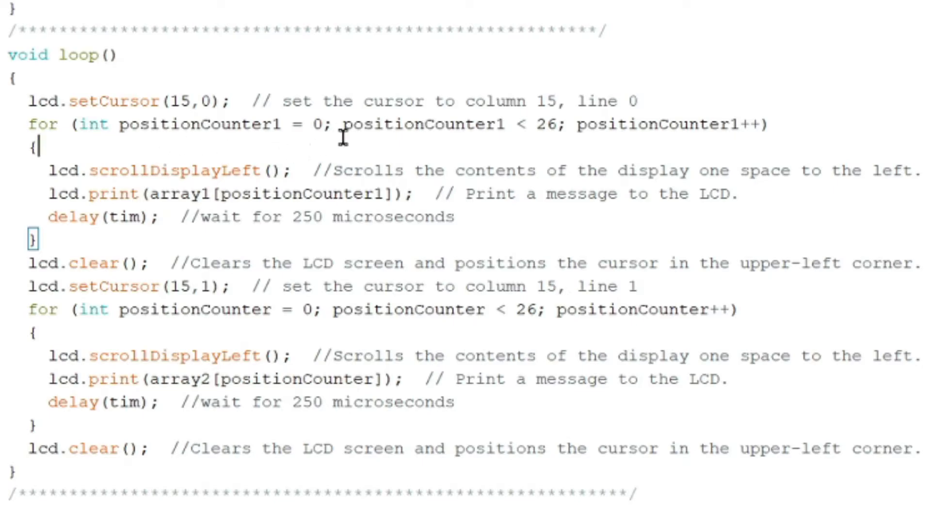
pyautogui.moveTo(496, 189)
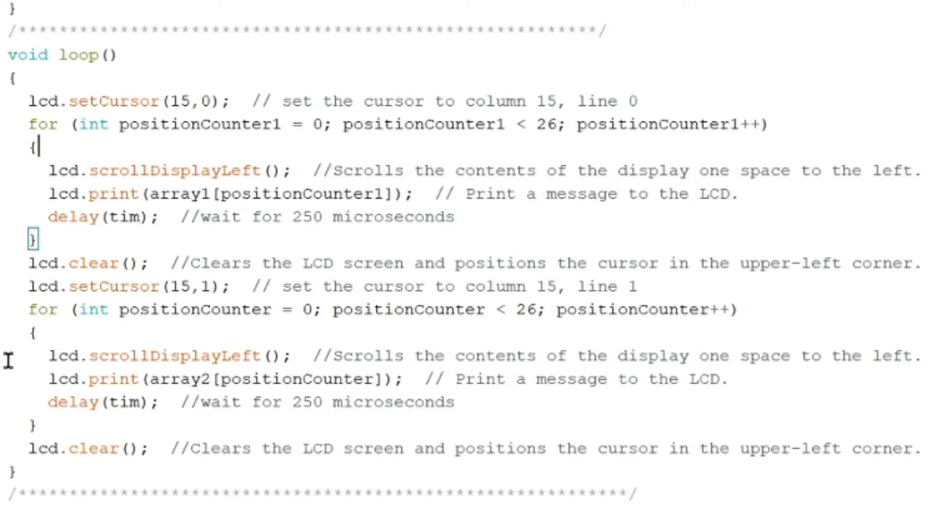
pyautogui.moveTo(12, 353)
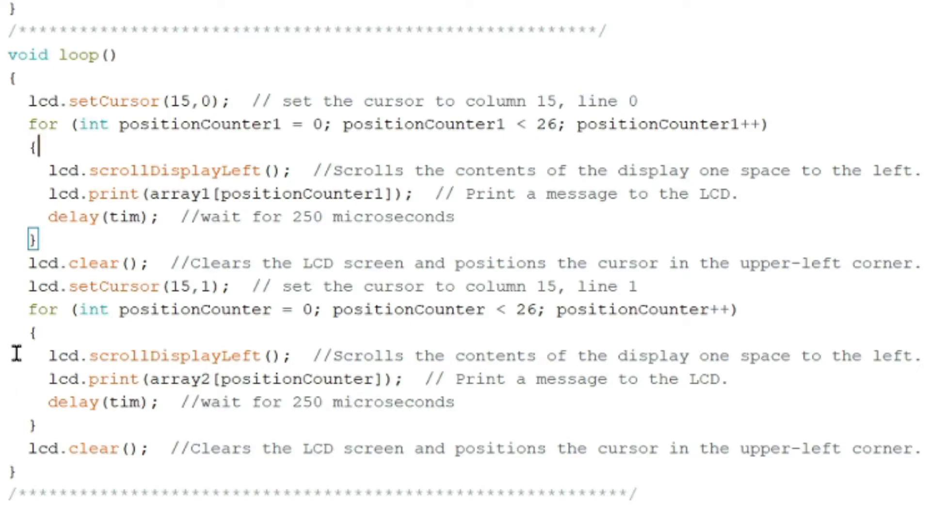
pyautogui.moveTo(309, 187)
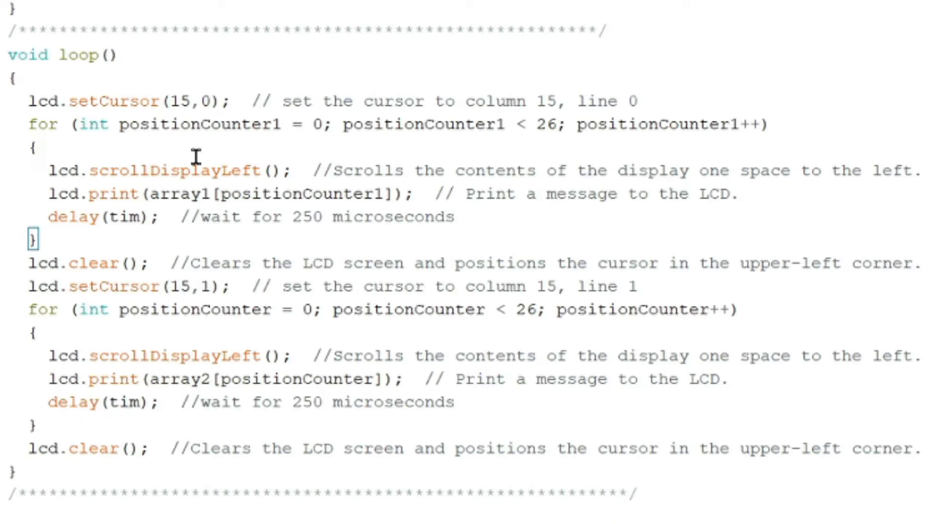
pyautogui.moveTo(505, 200)
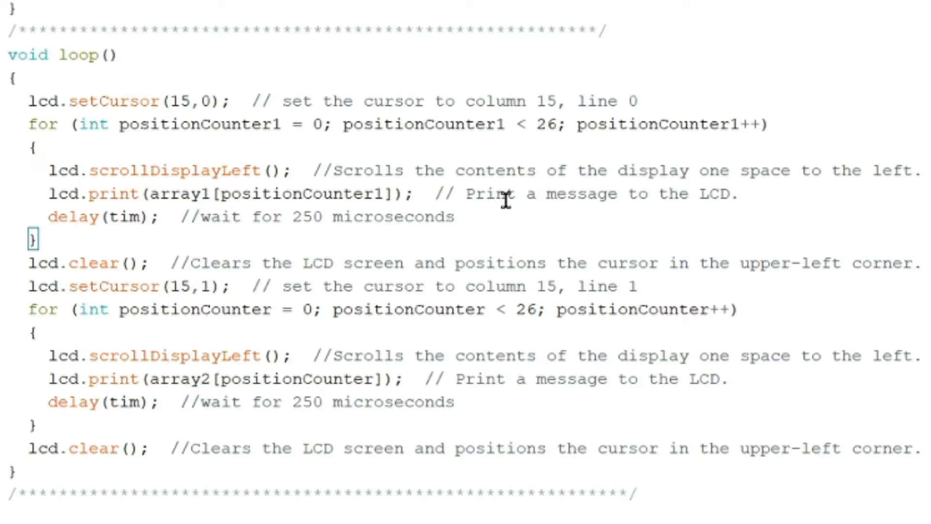
pyautogui.moveTo(820, 205)
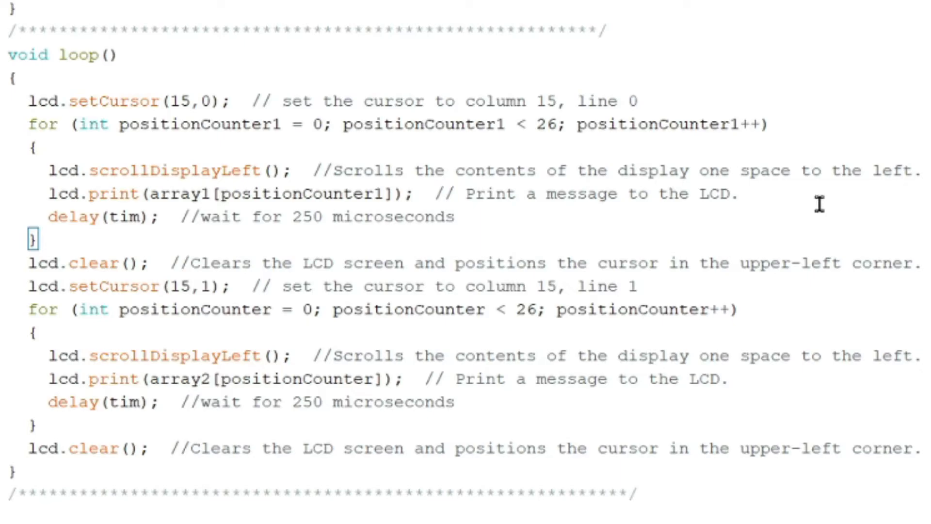
pyautogui.moveTo(834, 195)
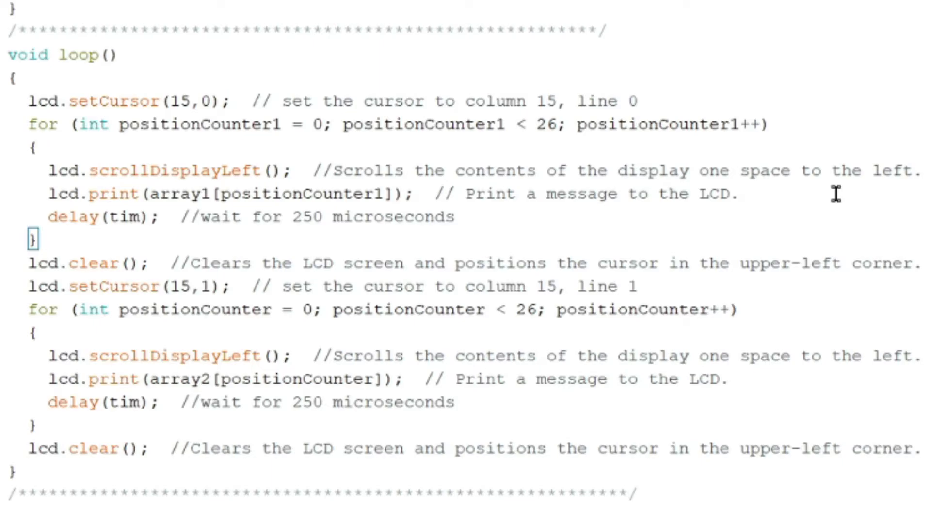
pyautogui.moveTo(870, 200)
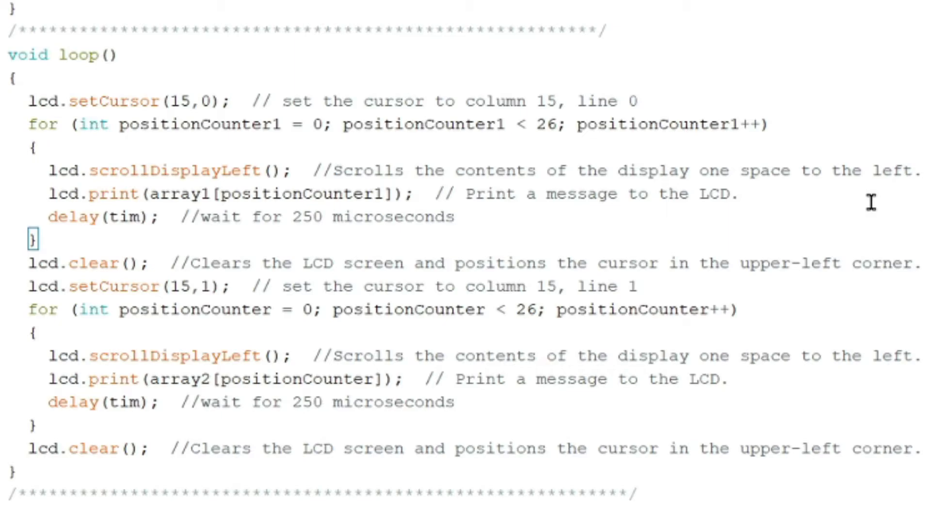
pyautogui.click(37, 146)
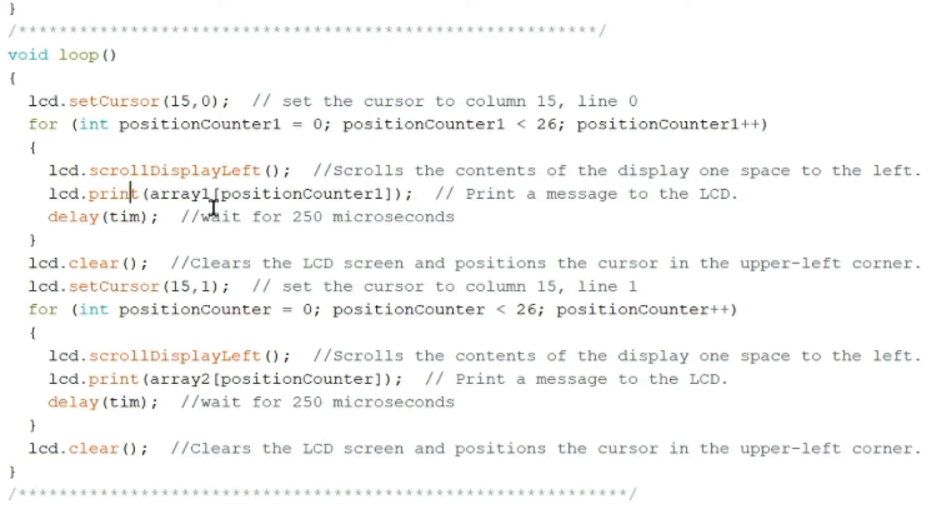
pyautogui.doubleClick(300, 194)
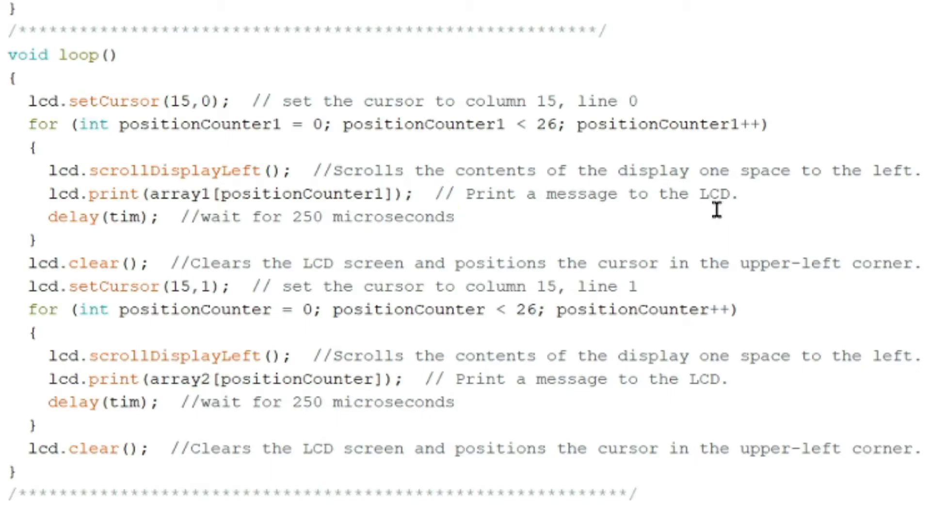
pyautogui.moveTo(80, 223)
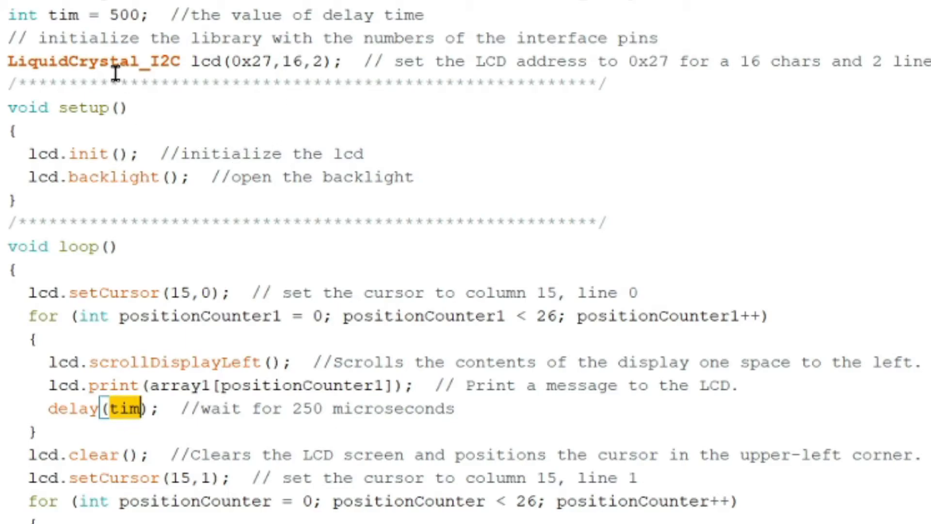
pyautogui.scroll(-3)
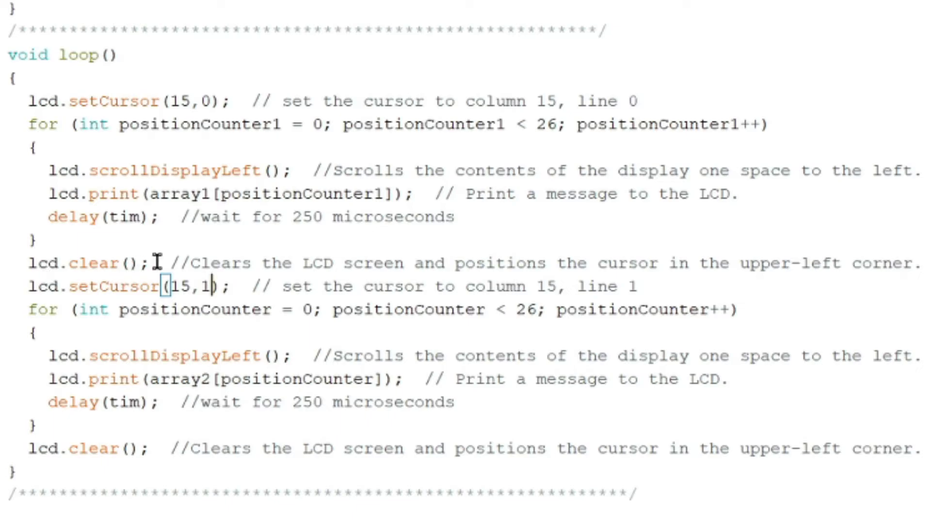
pyautogui.moveTo(463, 302)
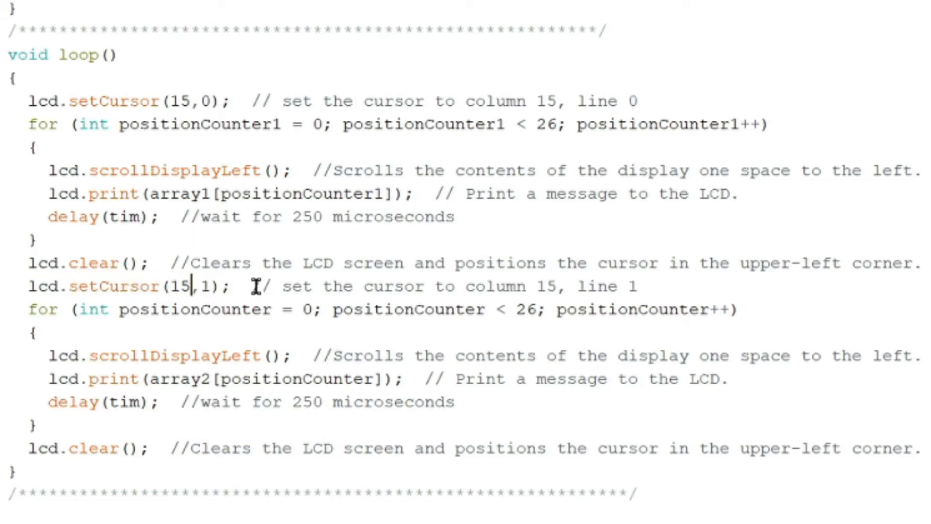
pyautogui.moveTo(274, 242)
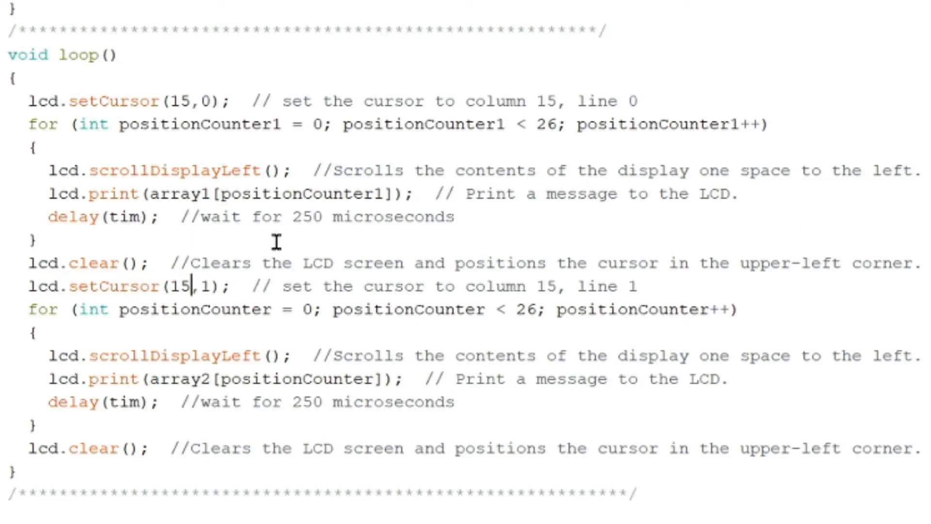
pyautogui.moveTo(492, 291)
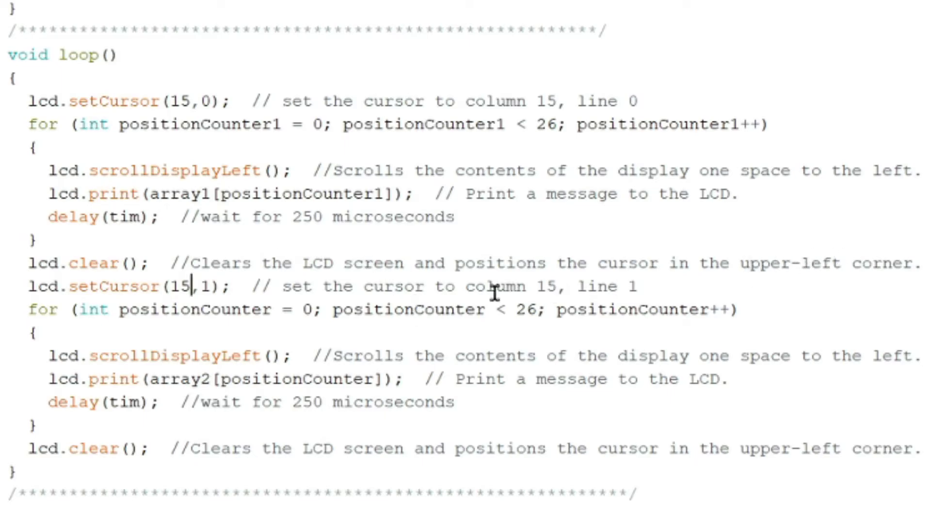
pyautogui.moveTo(582, 347)
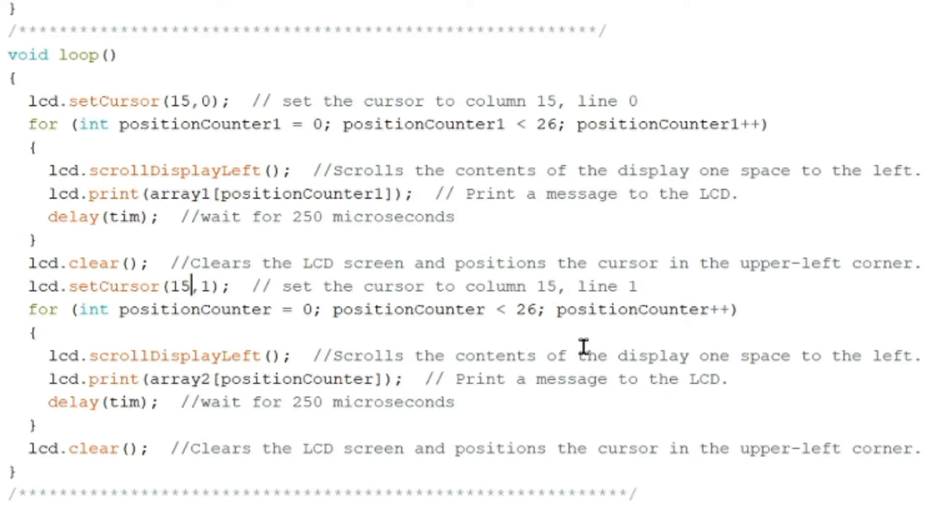
pyautogui.moveTo(605, 325)
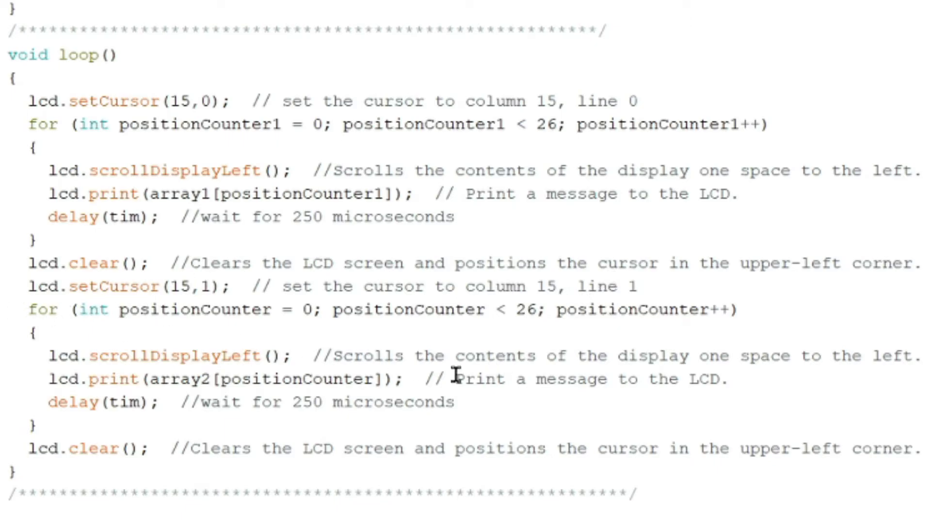
pyautogui.moveTo(430, 363)
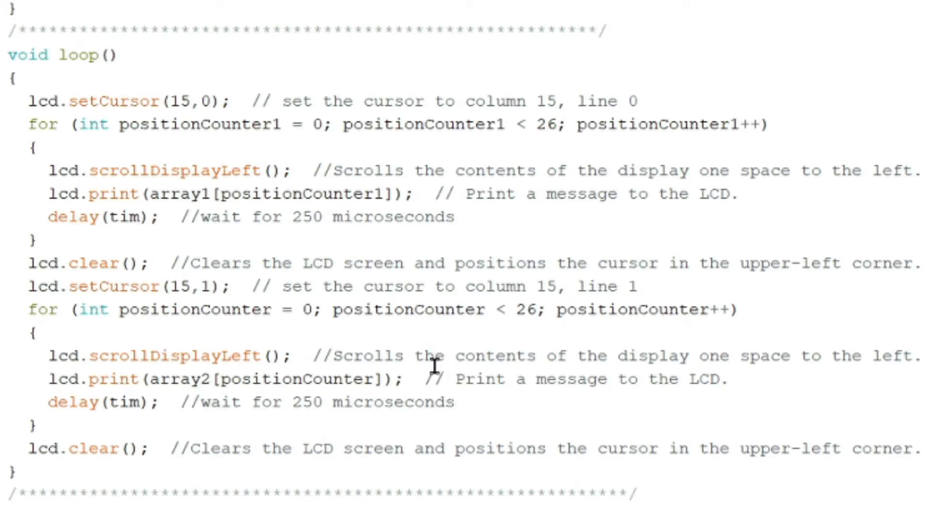
pyautogui.moveTo(407, 362)
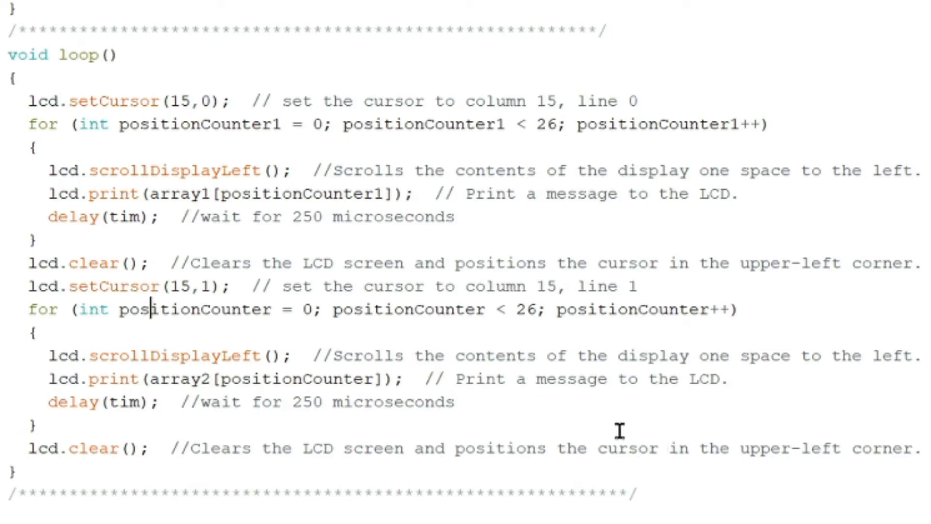
pyautogui.moveTo(199, 374)
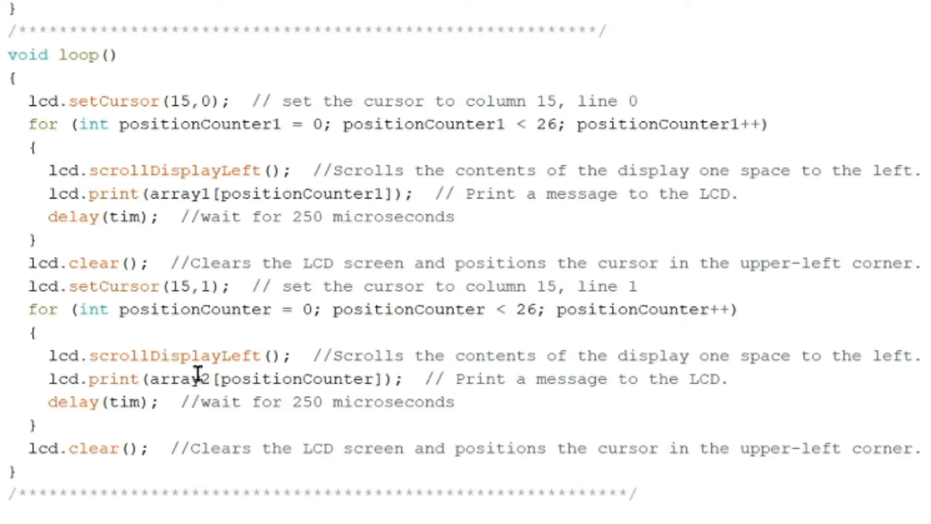
pyautogui.moveTo(59, 356)
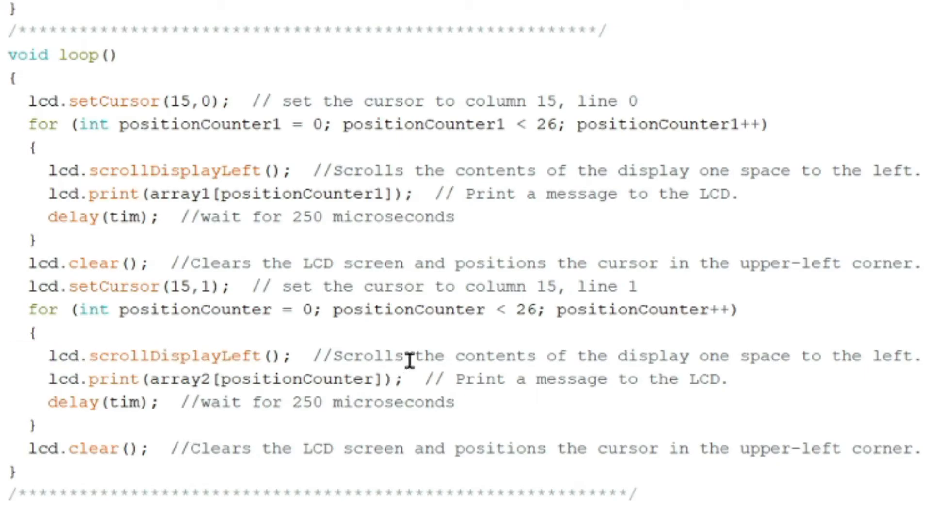
pyautogui.moveTo(335, 362)
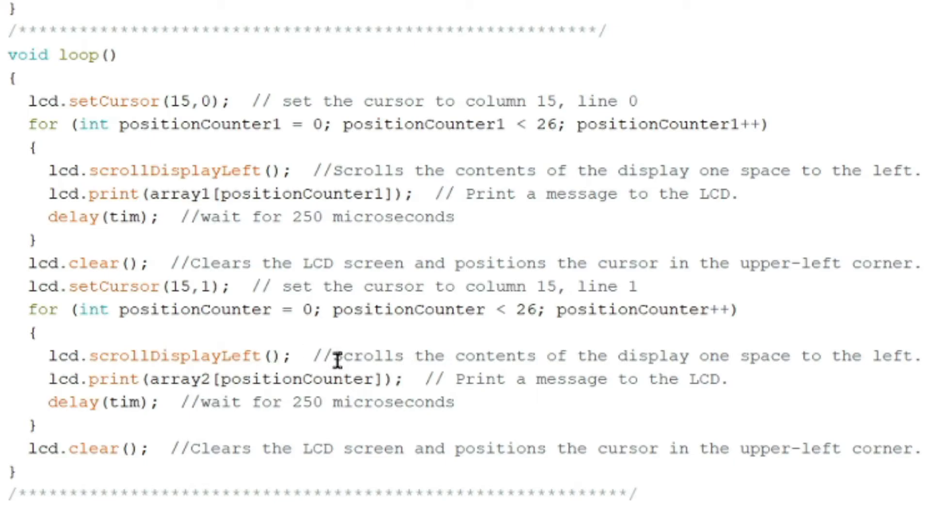
pyautogui.moveTo(394, 343)
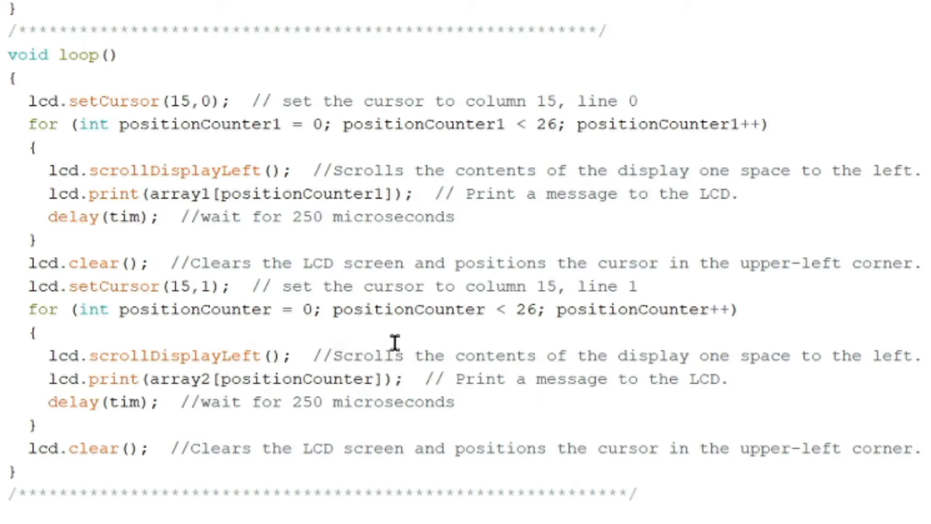
pyautogui.moveTo(378, 312)
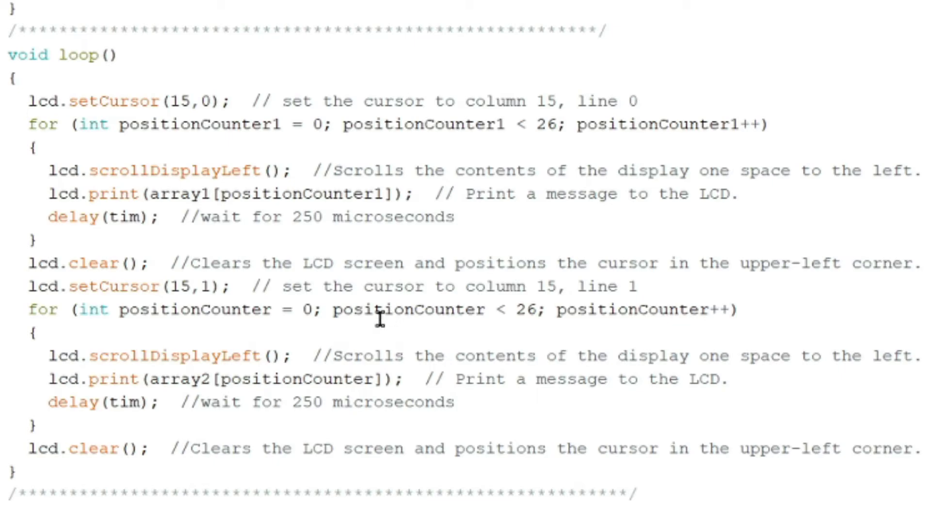
pyautogui.moveTo(82, 393)
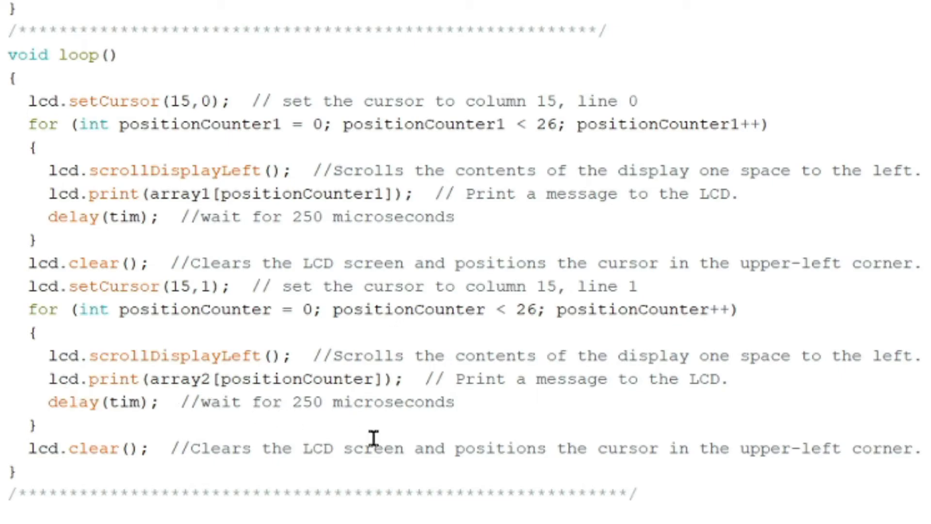
pyautogui.moveTo(843, 385)
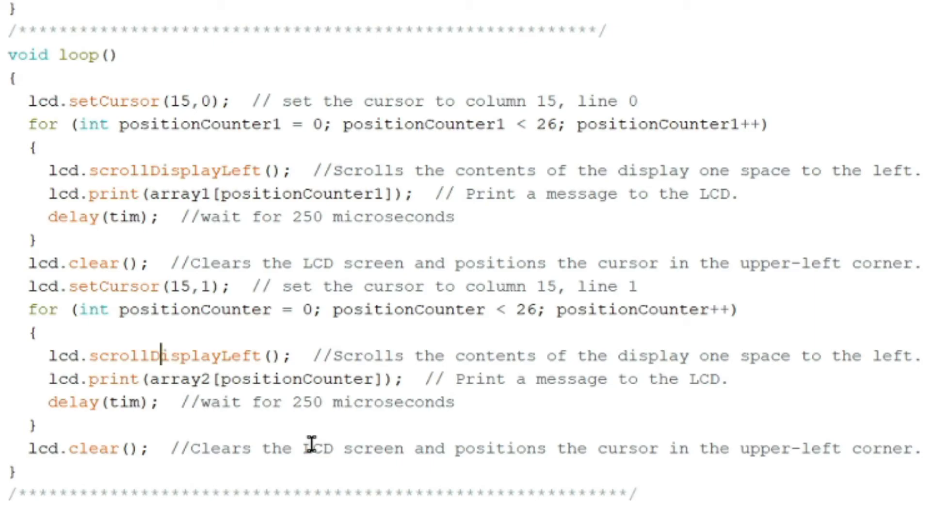
pyautogui.moveTo(753, 407)
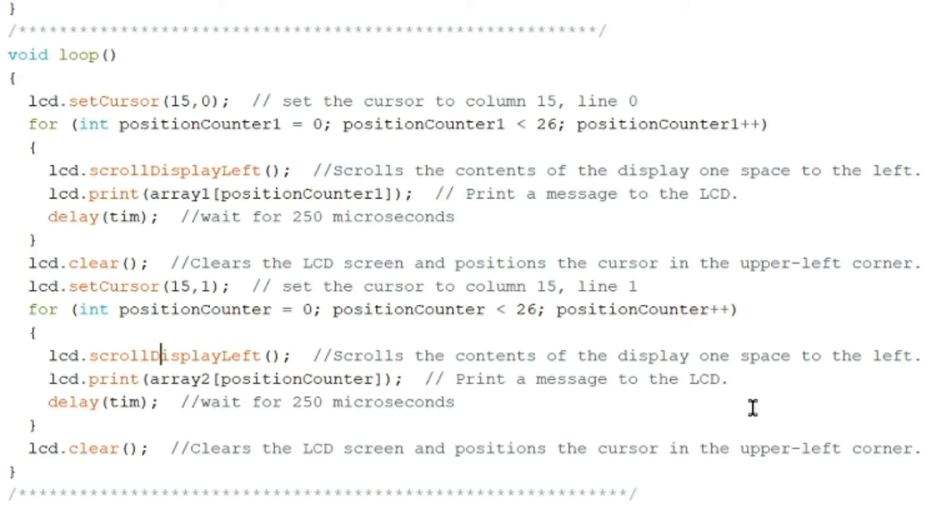
pyautogui.moveTo(136, 447)
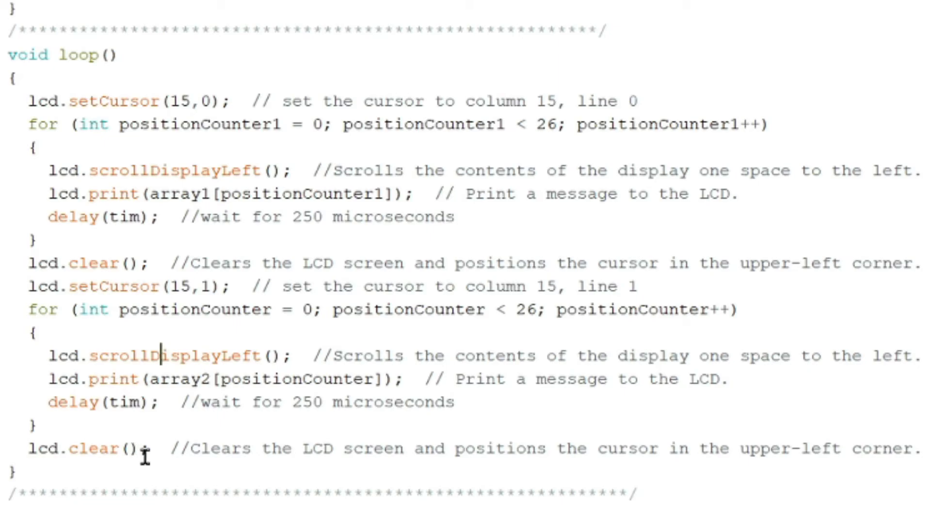
pyautogui.moveTo(842, 513)
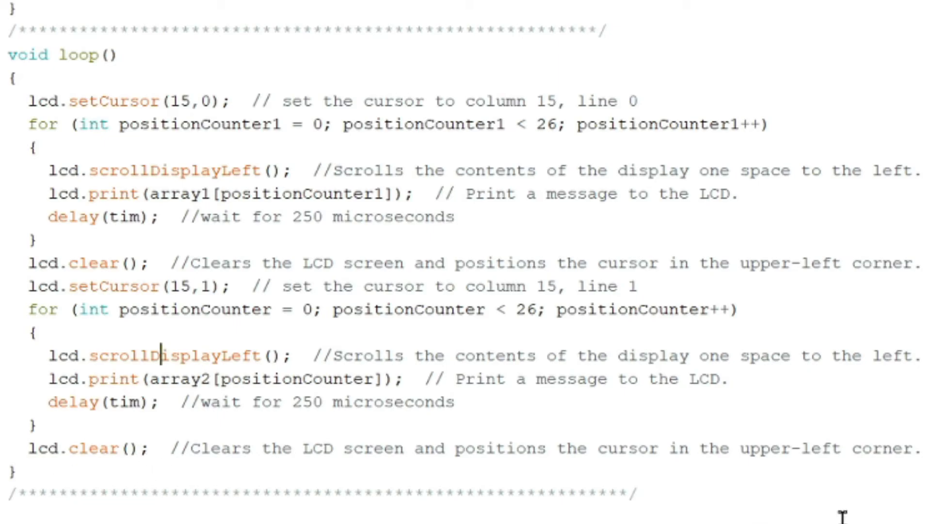
pyautogui.moveTo(885, 499)
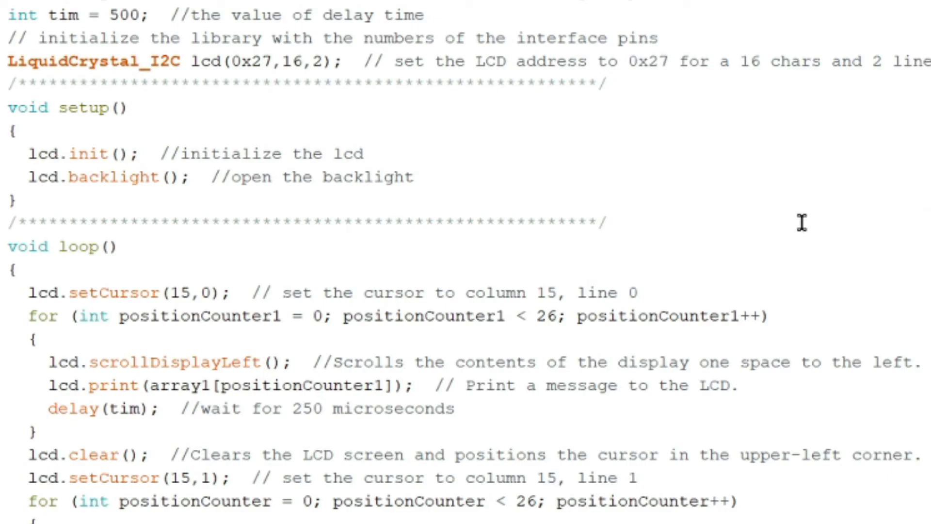
pyautogui.moveTo(694, 239)
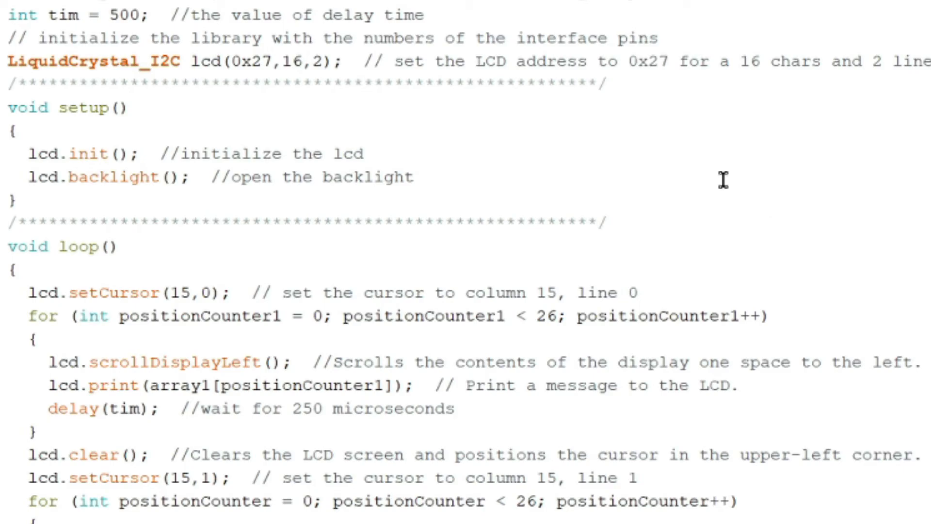
pyautogui.scroll(-3)
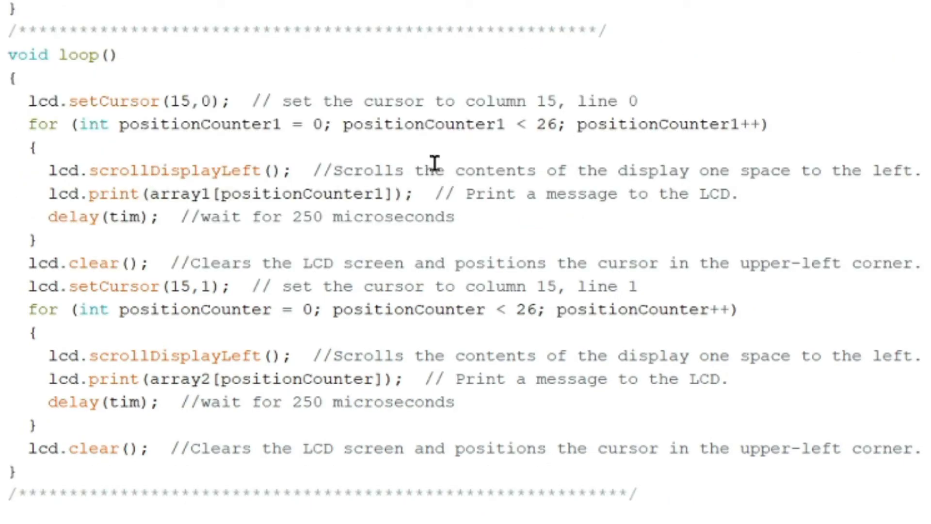
pyautogui.moveTo(372, 163)
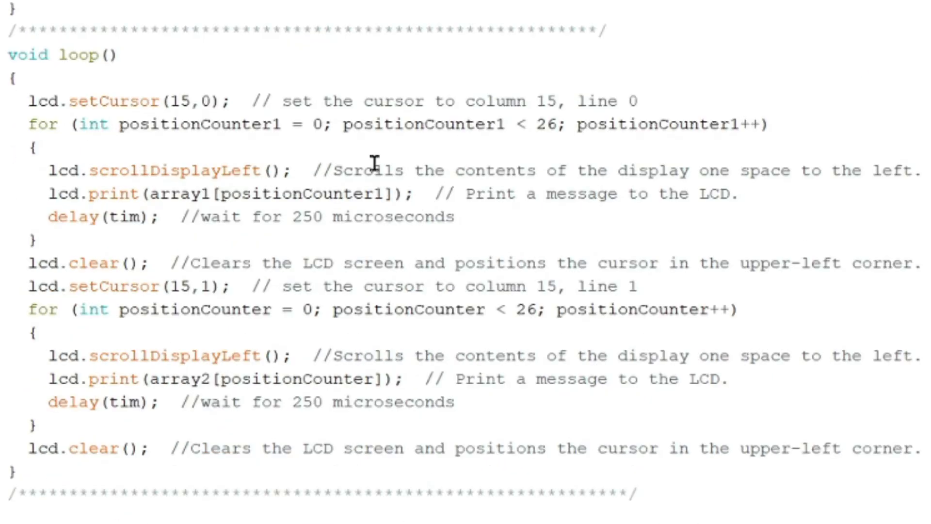
pyautogui.scroll(3)
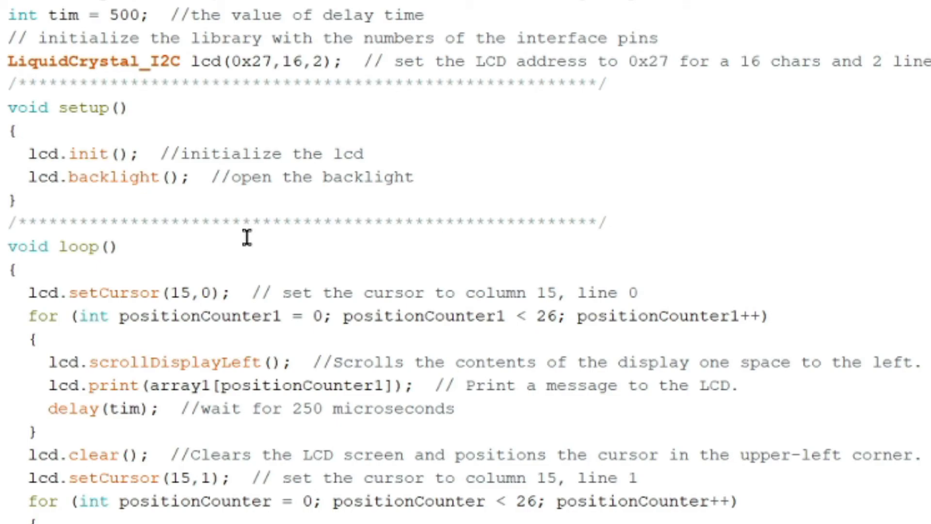
pyautogui.scroll(-3)
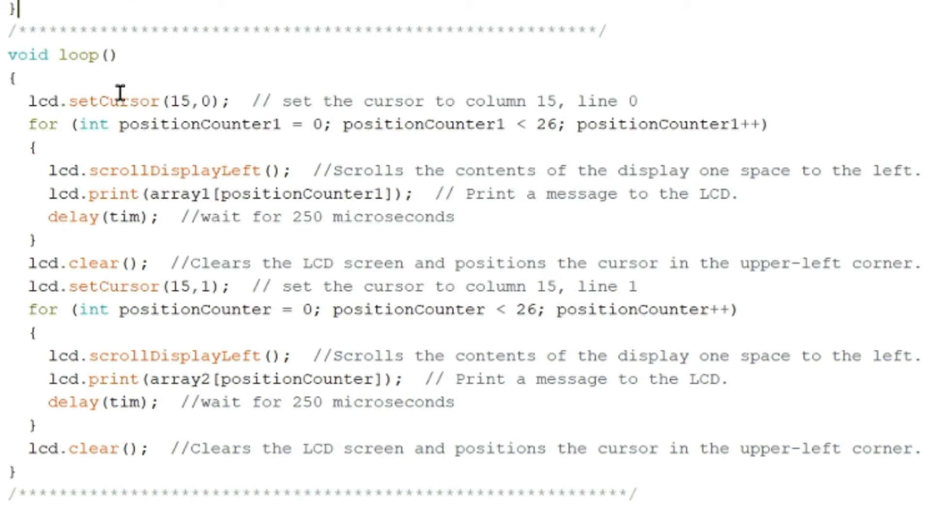